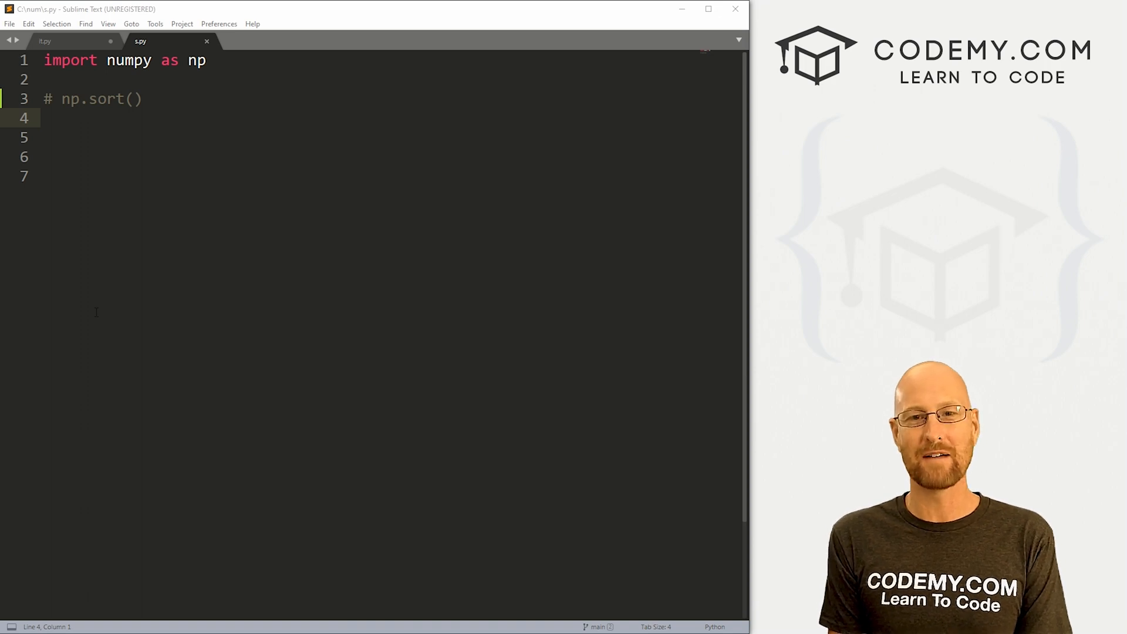
pyautogui.moveTo(3, 314)
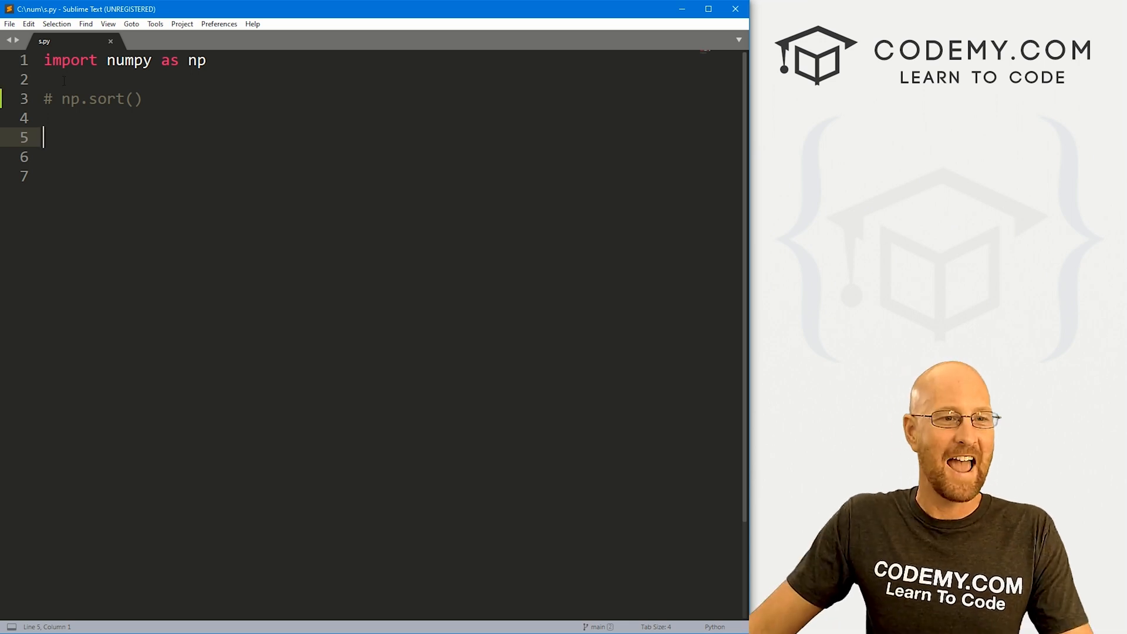
# Define np1 = np.array([6,7,4,9,0,2,1]) as the numeric example array
pyautogui.write('n')
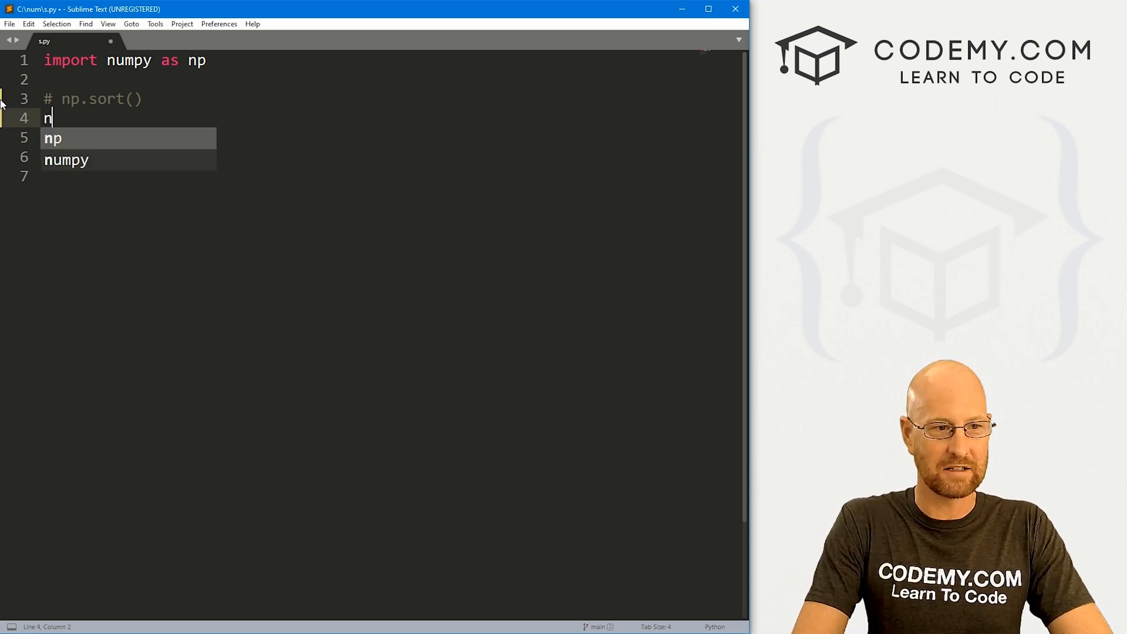
pyautogui.write('p1 =')
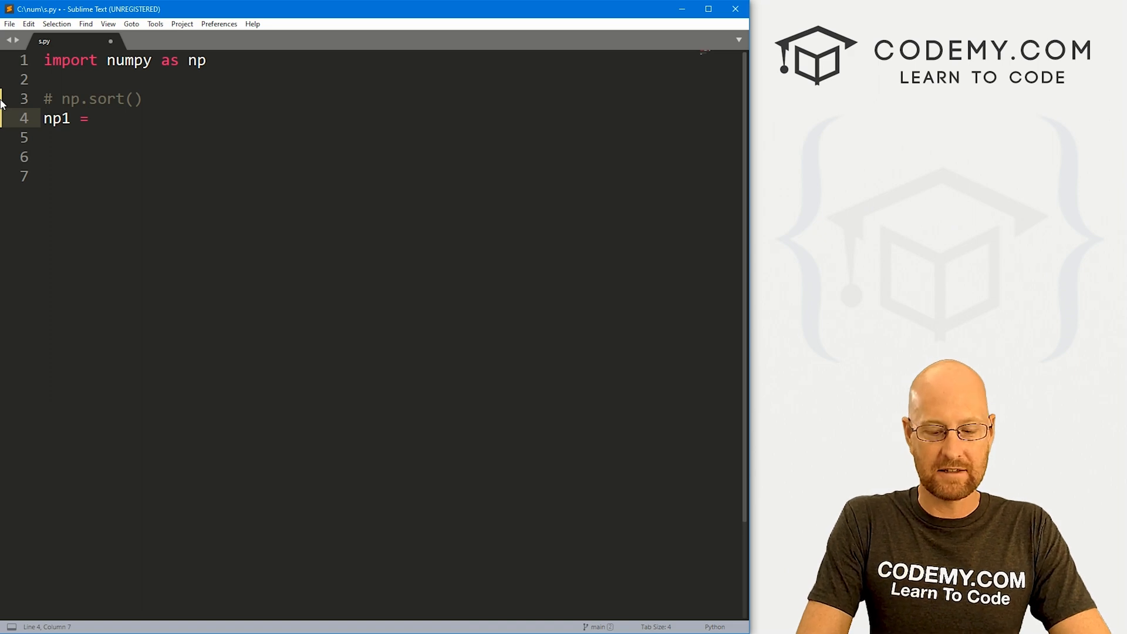
pyautogui.write('np.array([6,')
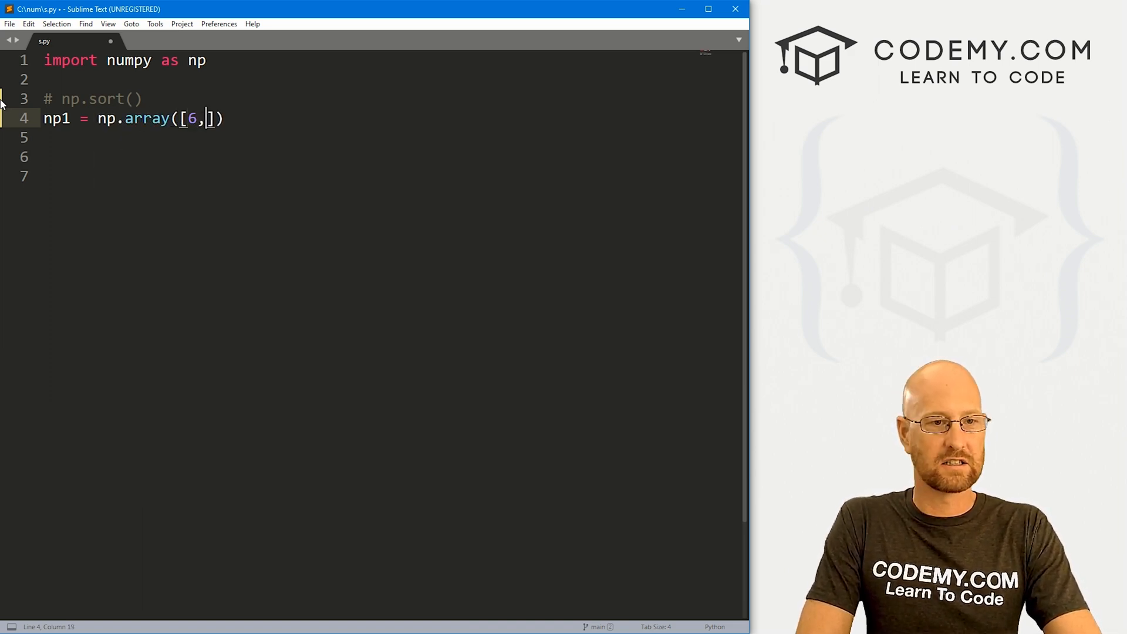
pyautogui.write('7,4,9')
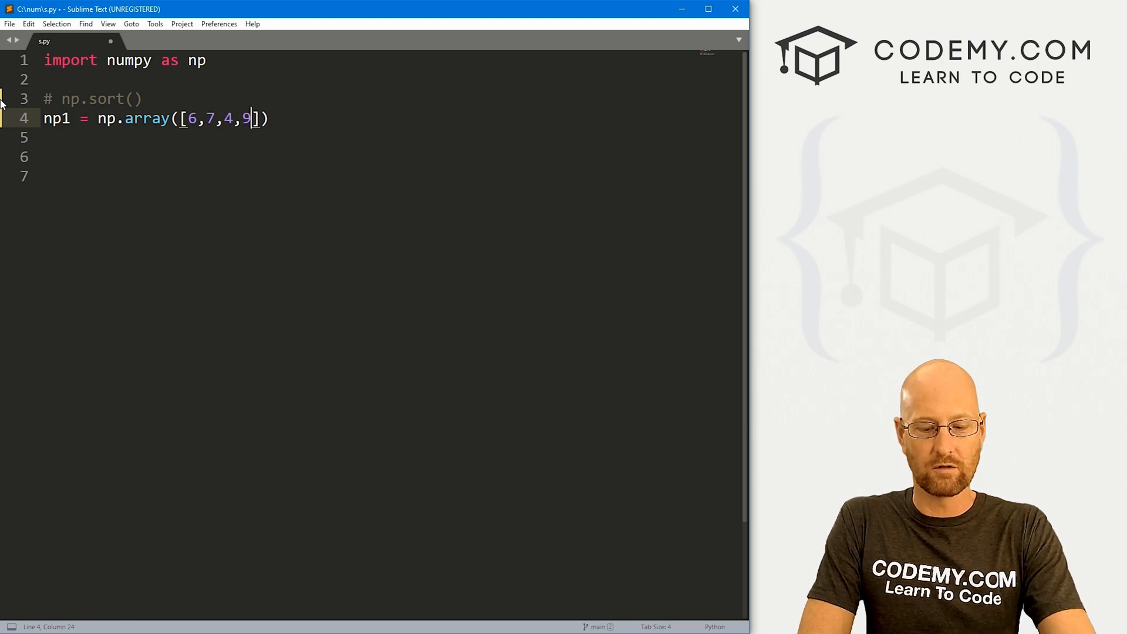
pyautogui.write(',0,2,1')
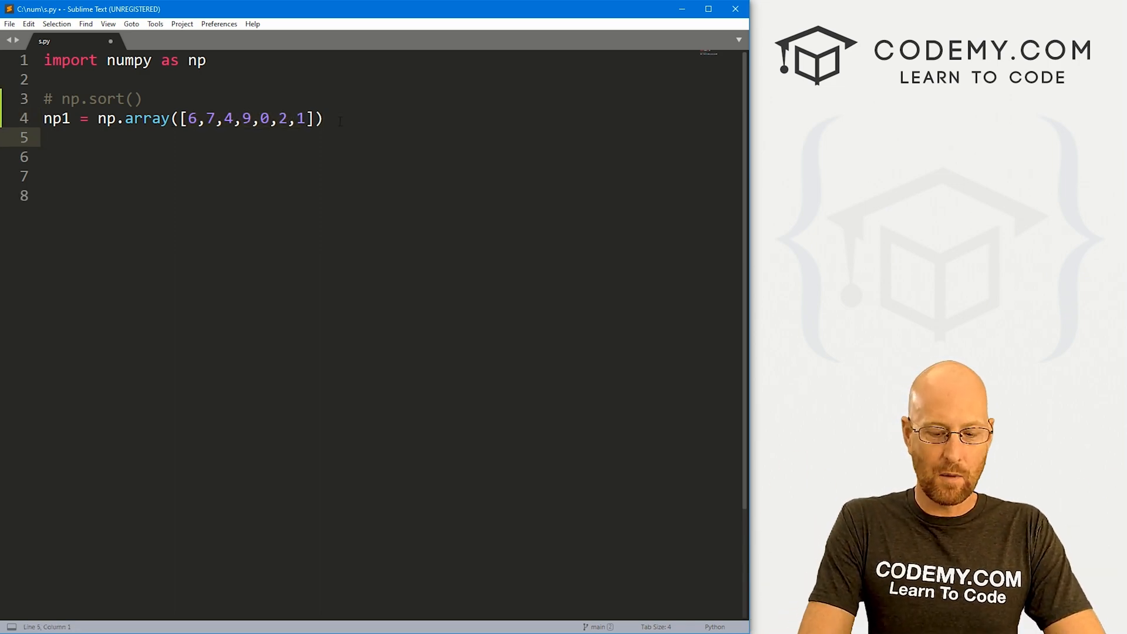
# Add print(np.sort(np1)) and print(np1) to show the array sorted and unsorted
pyautogui.write('print(')
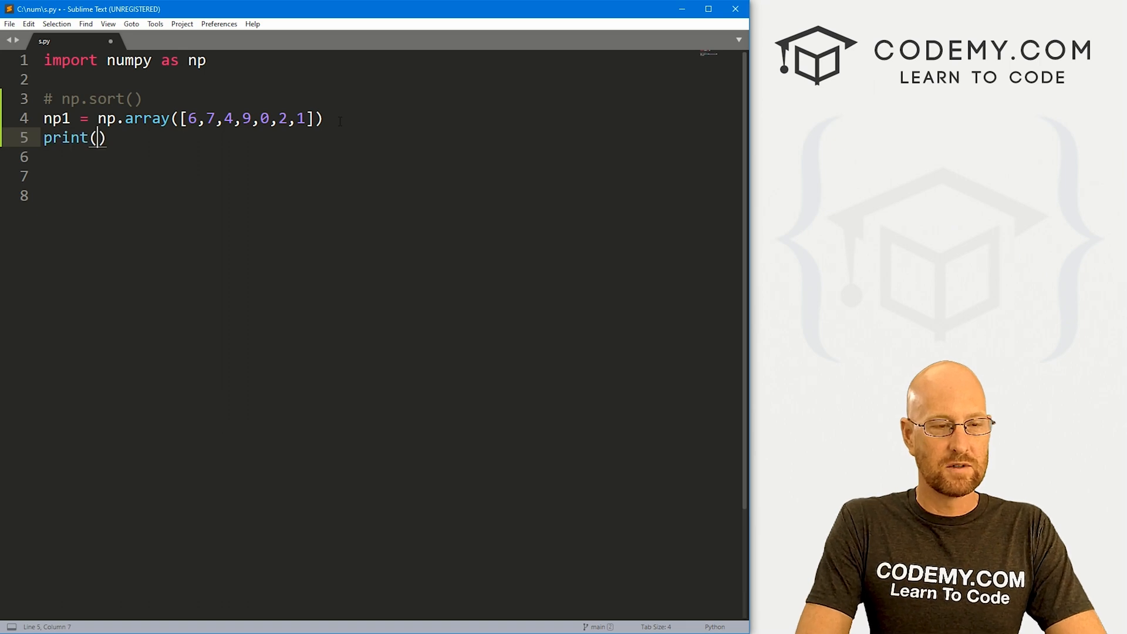
pyautogui.write('np.sort')
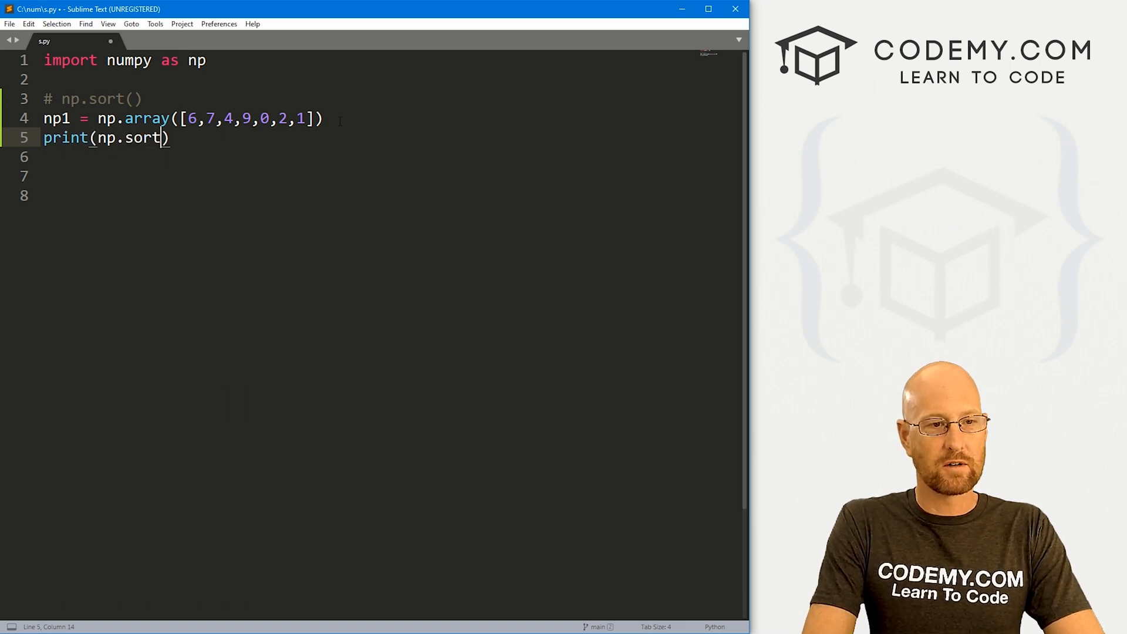
pyautogui.write('(np1')
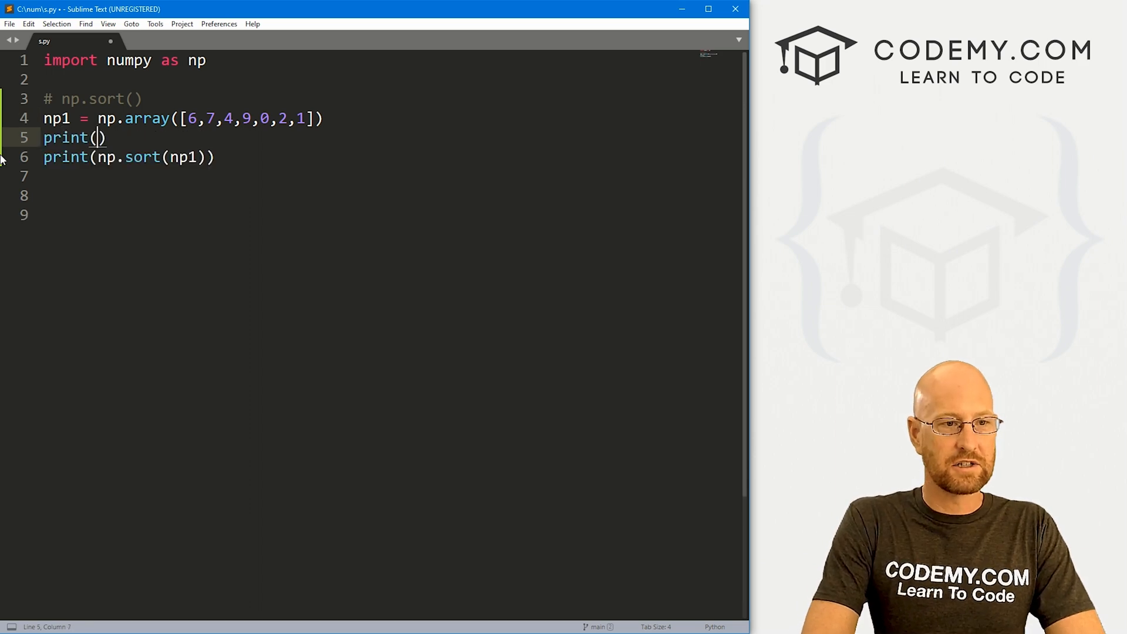
pyautogui.write('np1')
pyautogui.write('pyth')
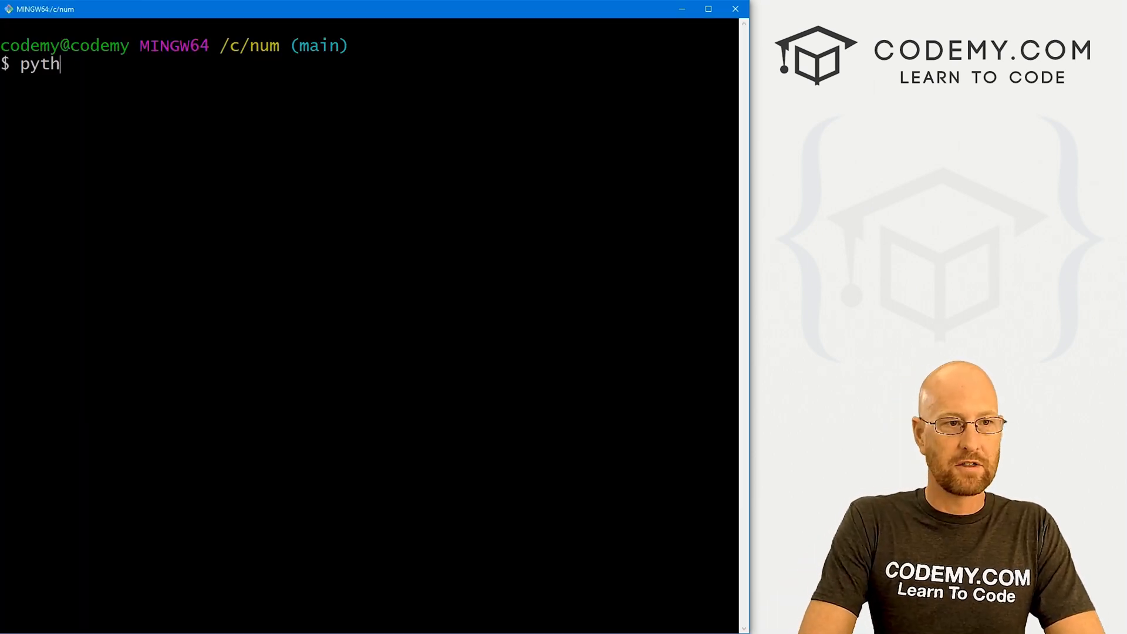
# Run python s.py in Git Bash to print np1 unsorted and sorted
pyautogui.press('Return')
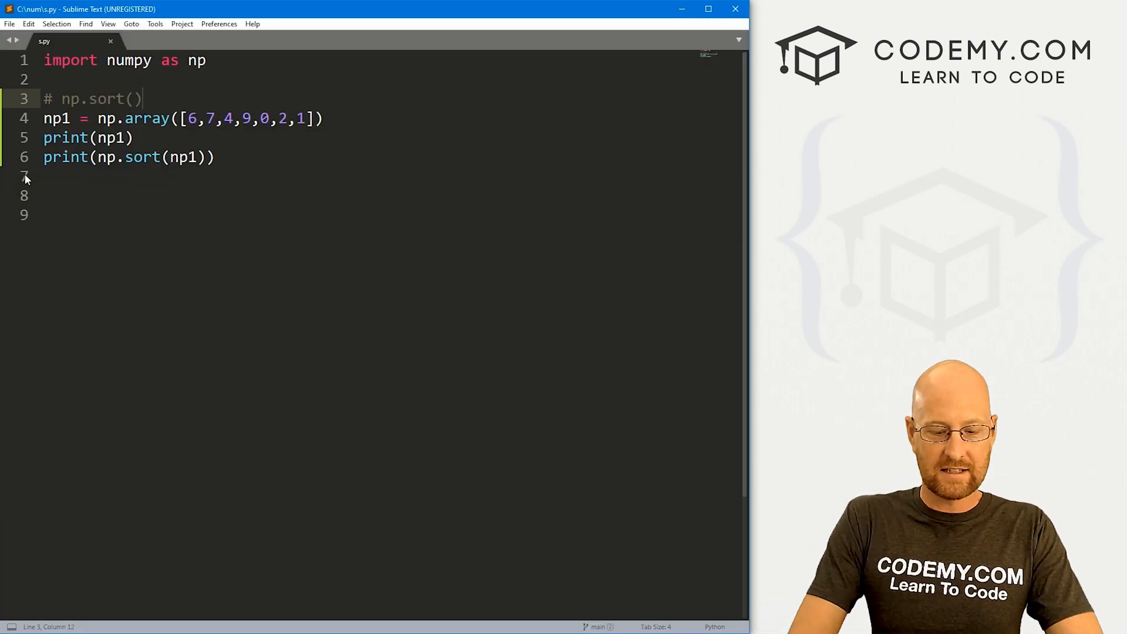
# Label the first np.sort example's comment as Numerical
pyautogui.write('Numerical')
pyautogui.click(387, 214)
pyautogui.write('# Alphabe')
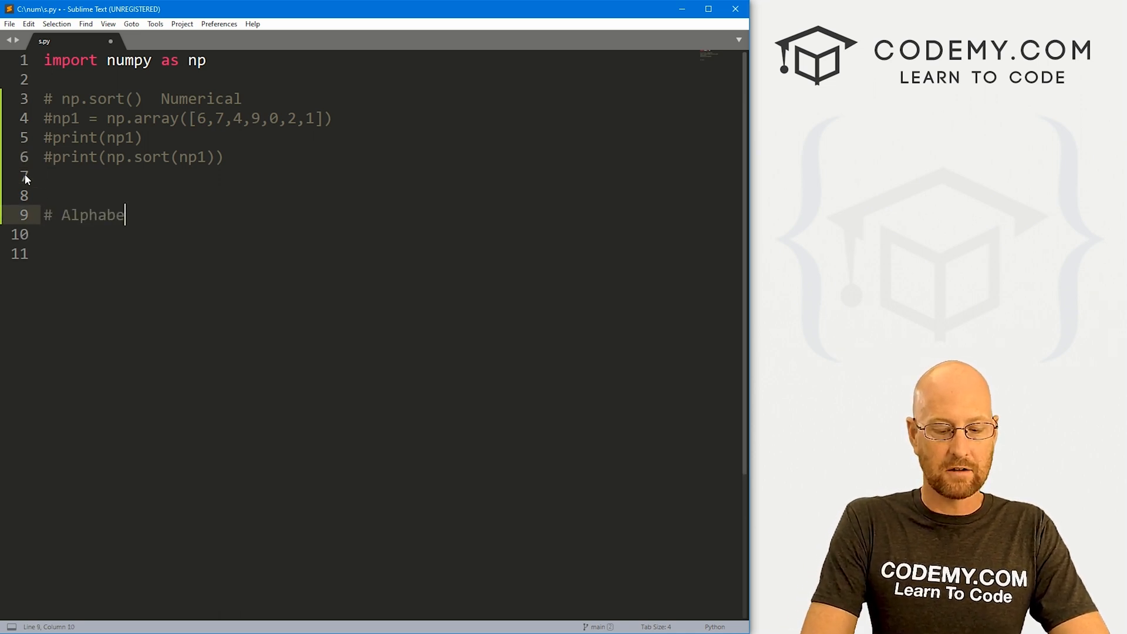
# Under an Alphabetical heading, define np2 = np.array of the names John, Tin, Aaron and Zed
pyautogui.write('tical')
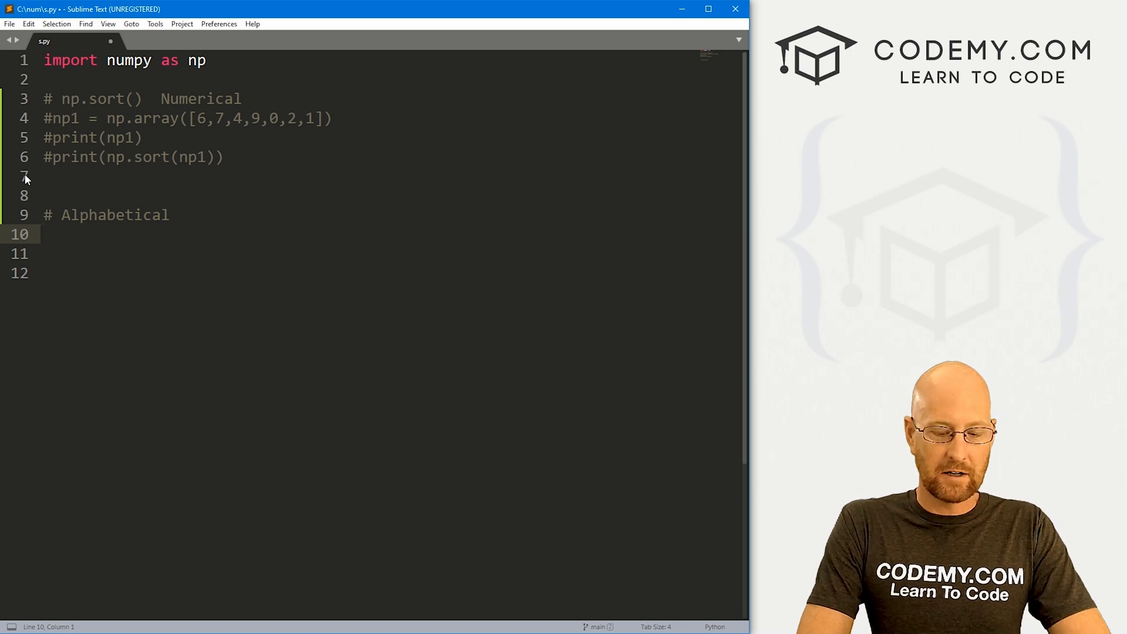
pyautogui.write('np2 =')
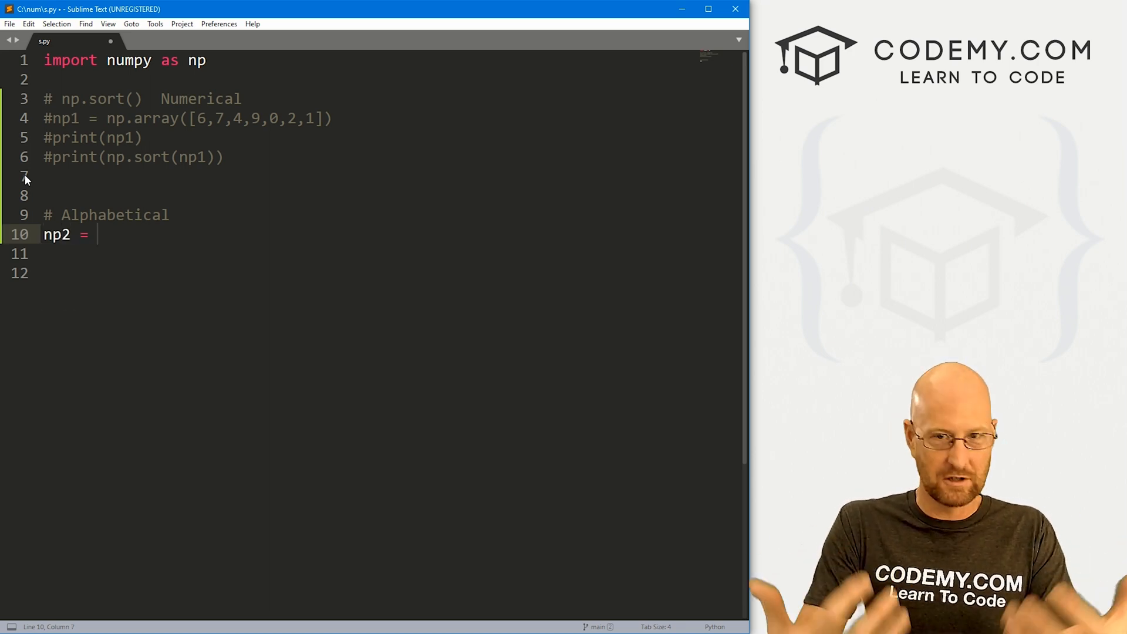
pyautogui.write('np')
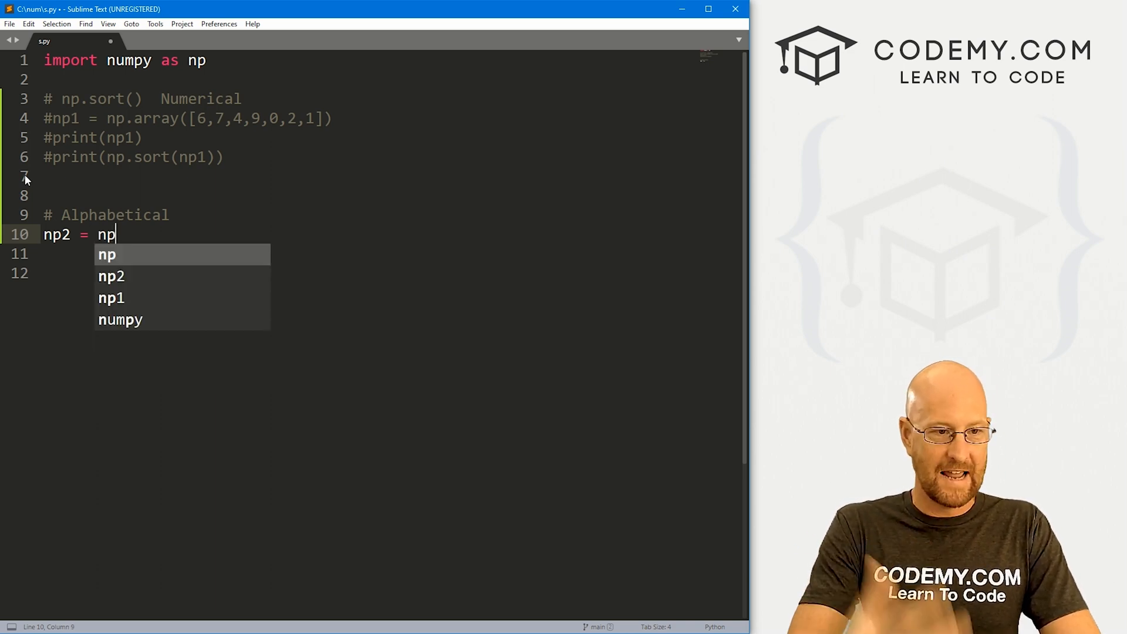
pyautogui.write('.array')
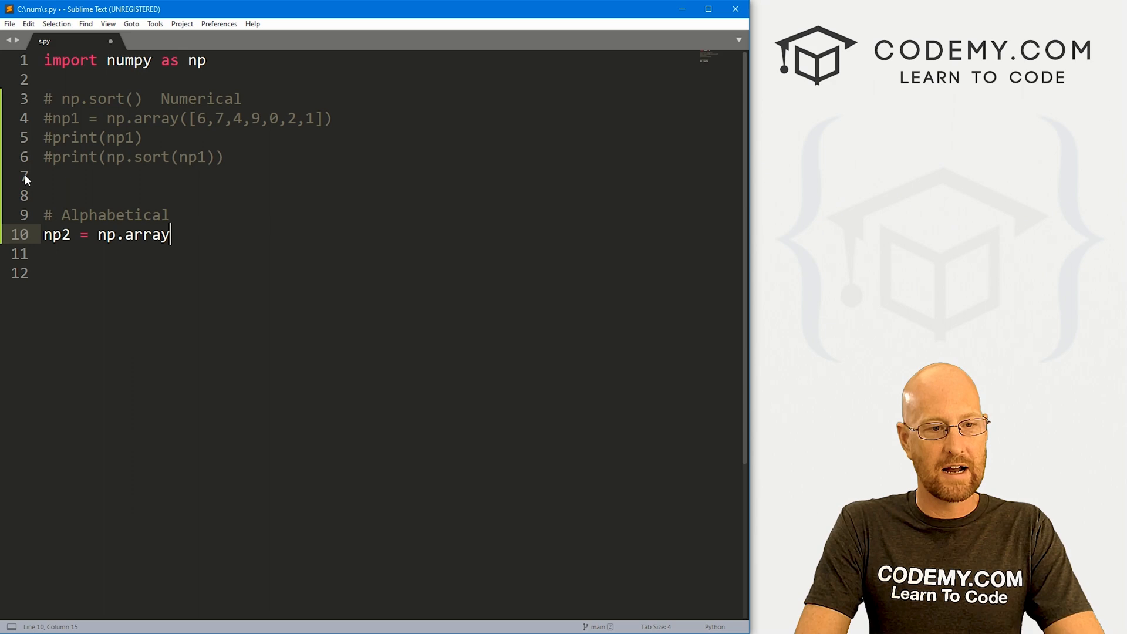
pyautogui.write('([])')
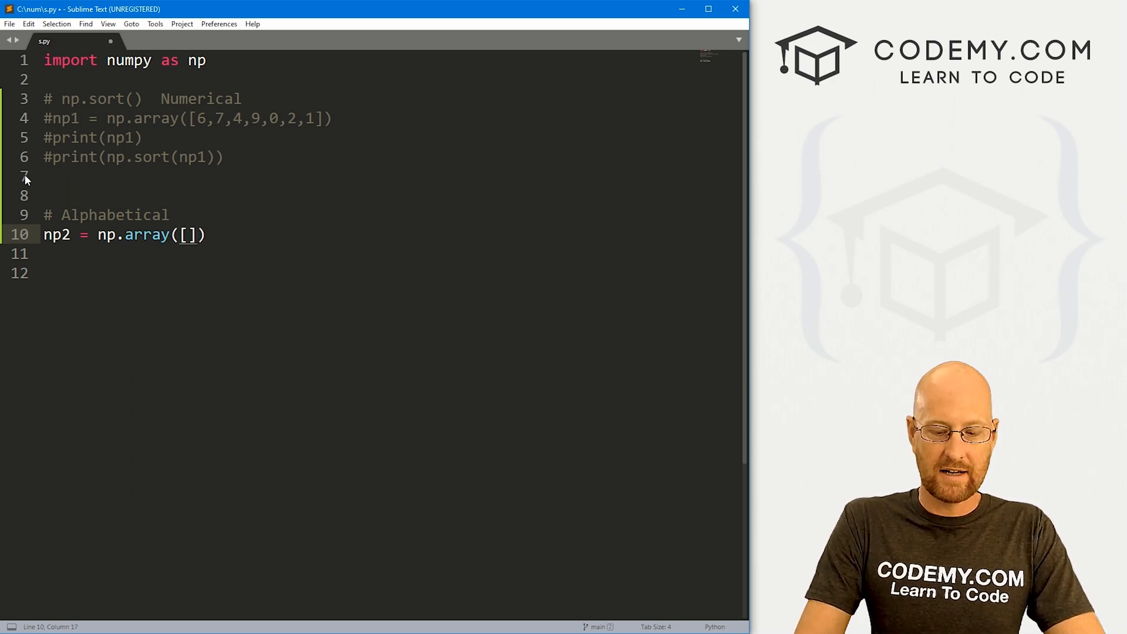
pyautogui.write('"John"')
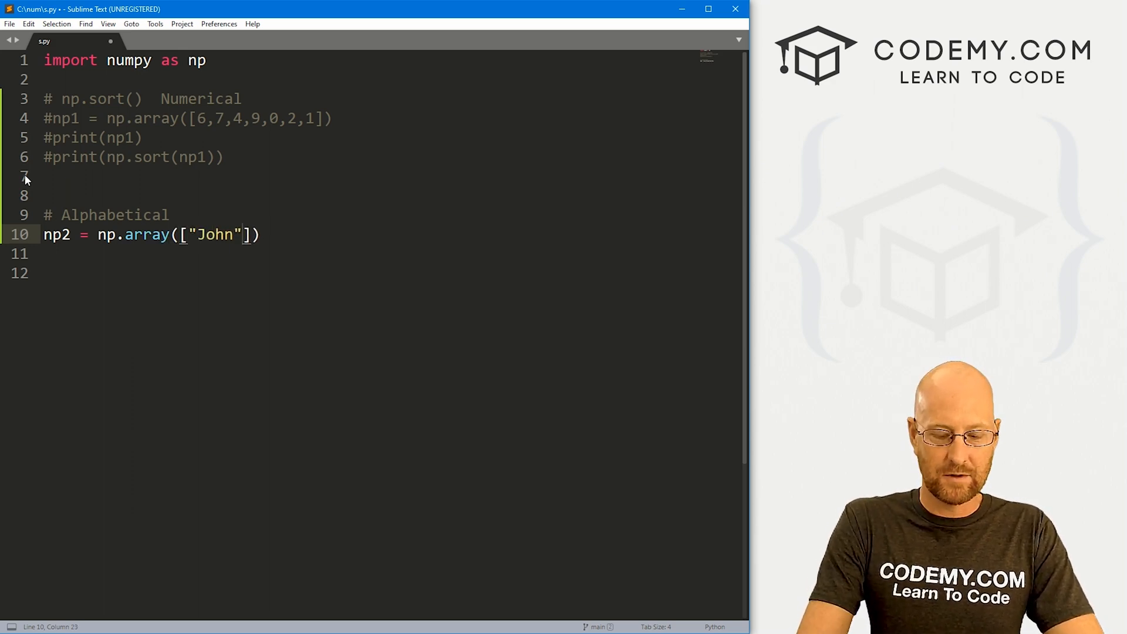
pyautogui.write(', "Tin"')
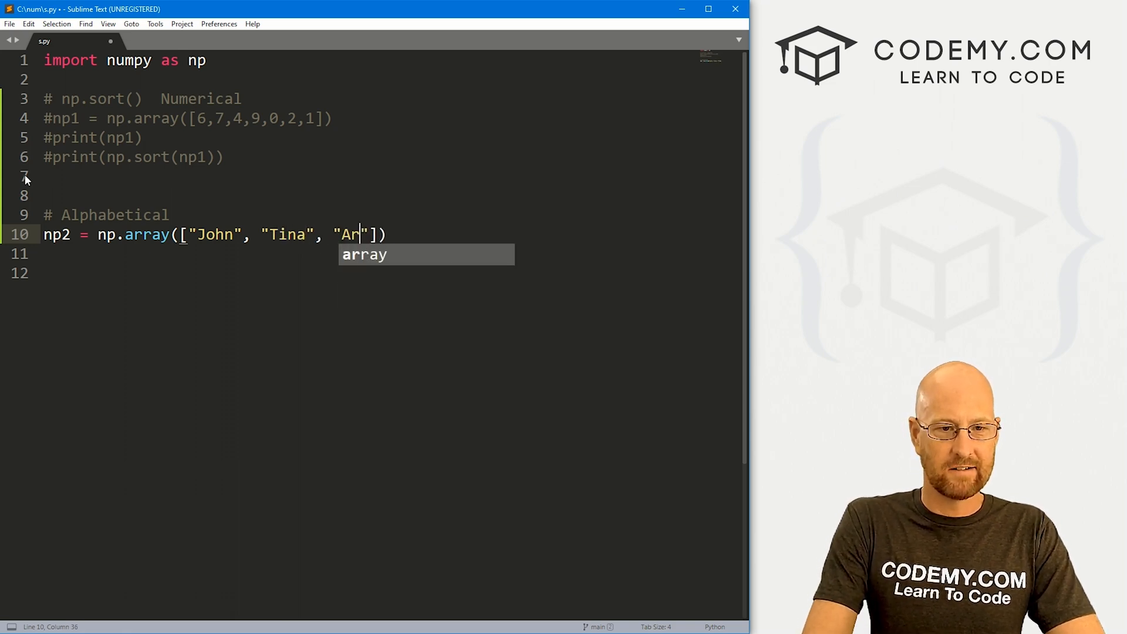
pyautogui.write('aron",')
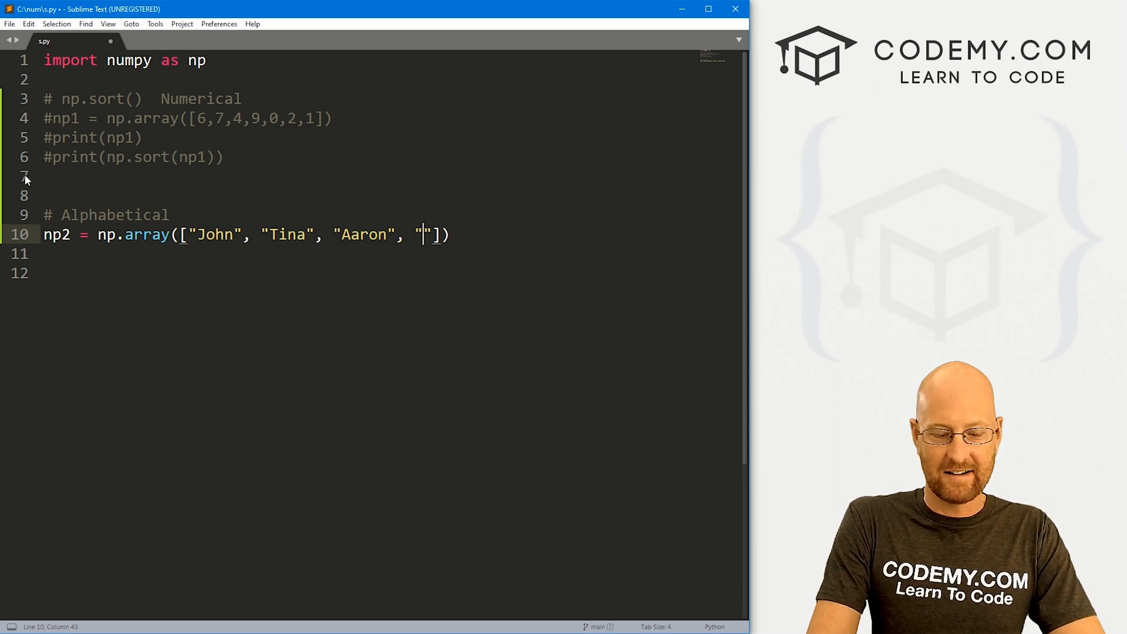
pyautogui.write('Zed')
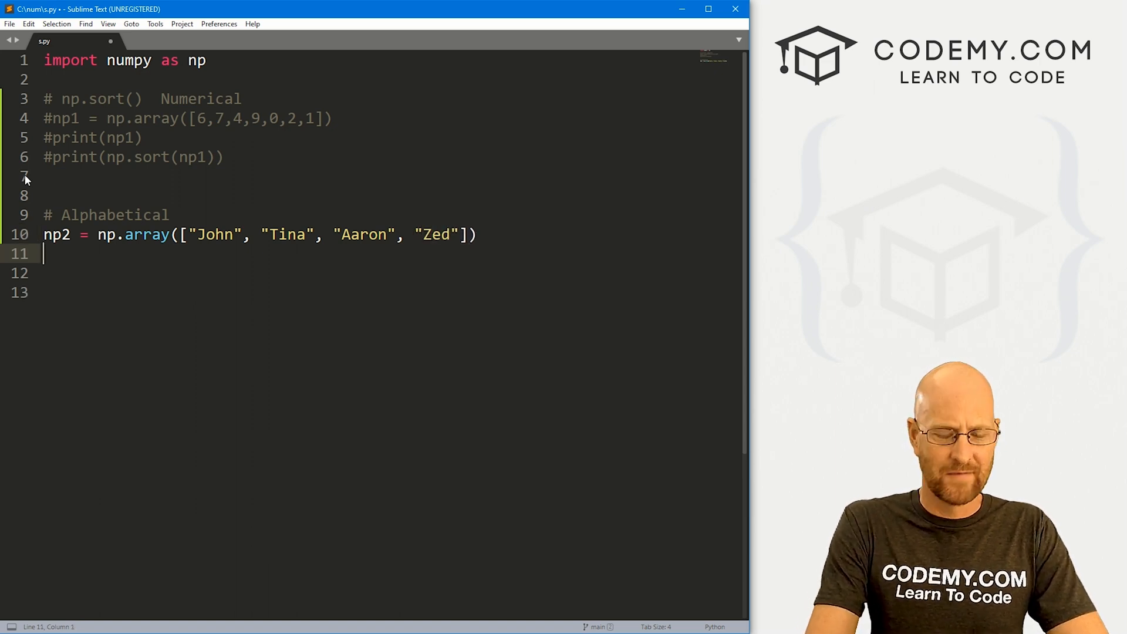
# Add print(np2) and print(np.sort(np2)) for the names array
pyautogui.write('print(np2')
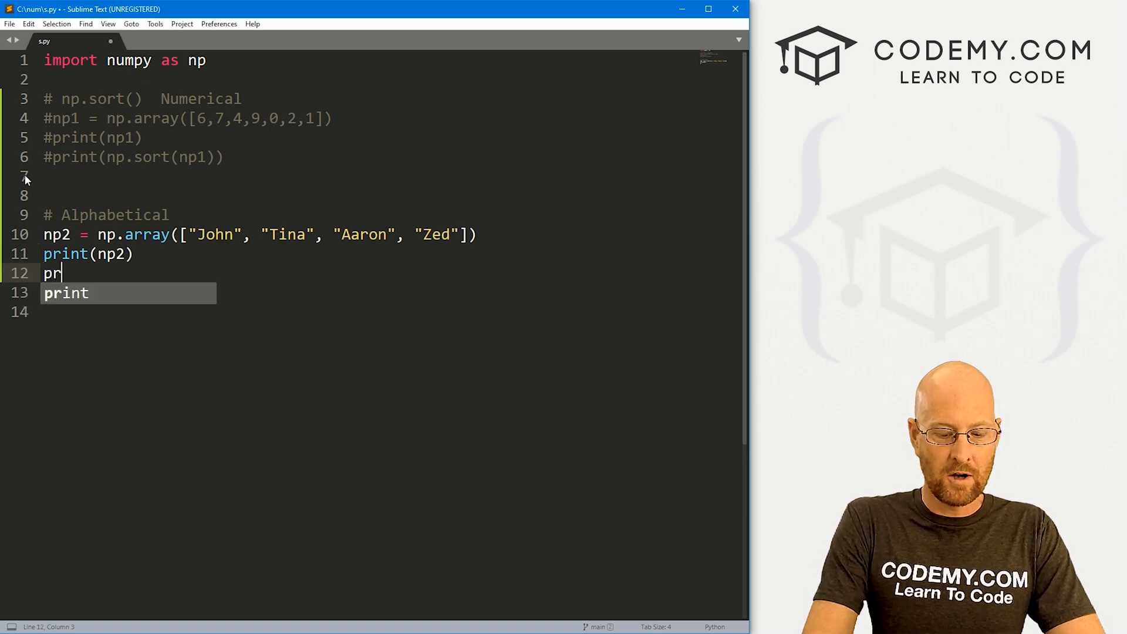
pyautogui.write('int(npo.')
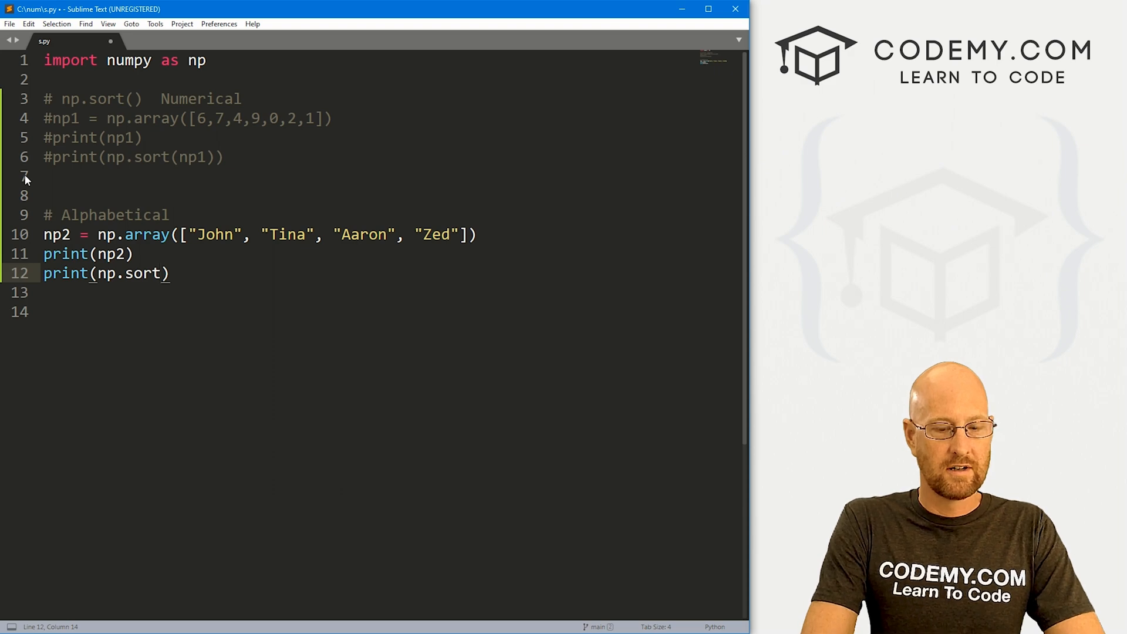
pyautogui.write('()')
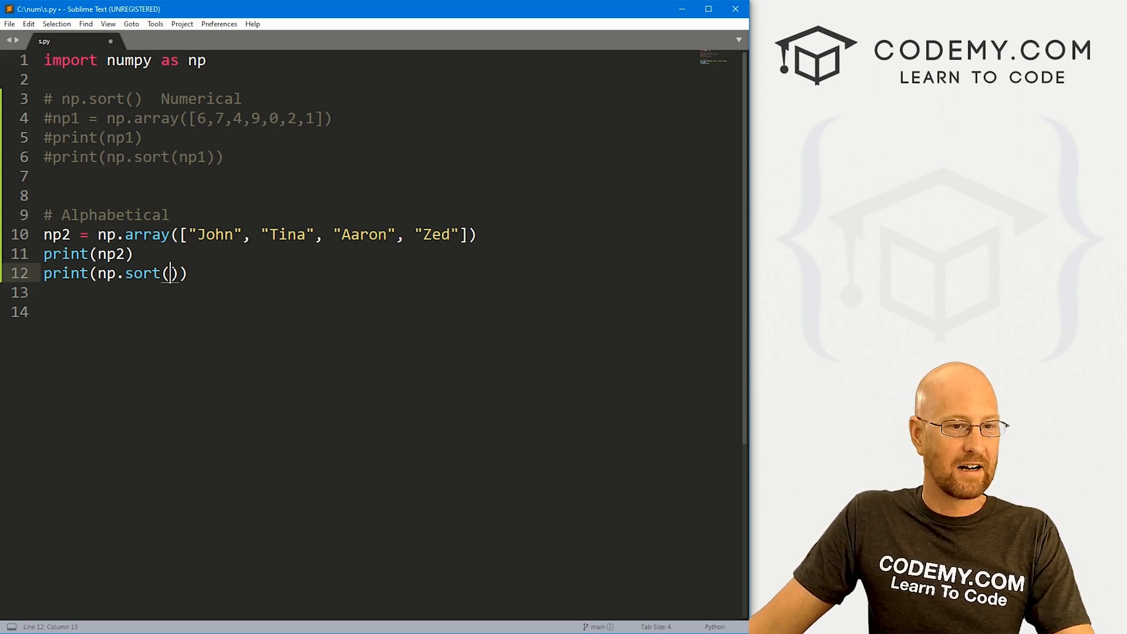
pyautogui.write('np2')
pyautogui.write('#')
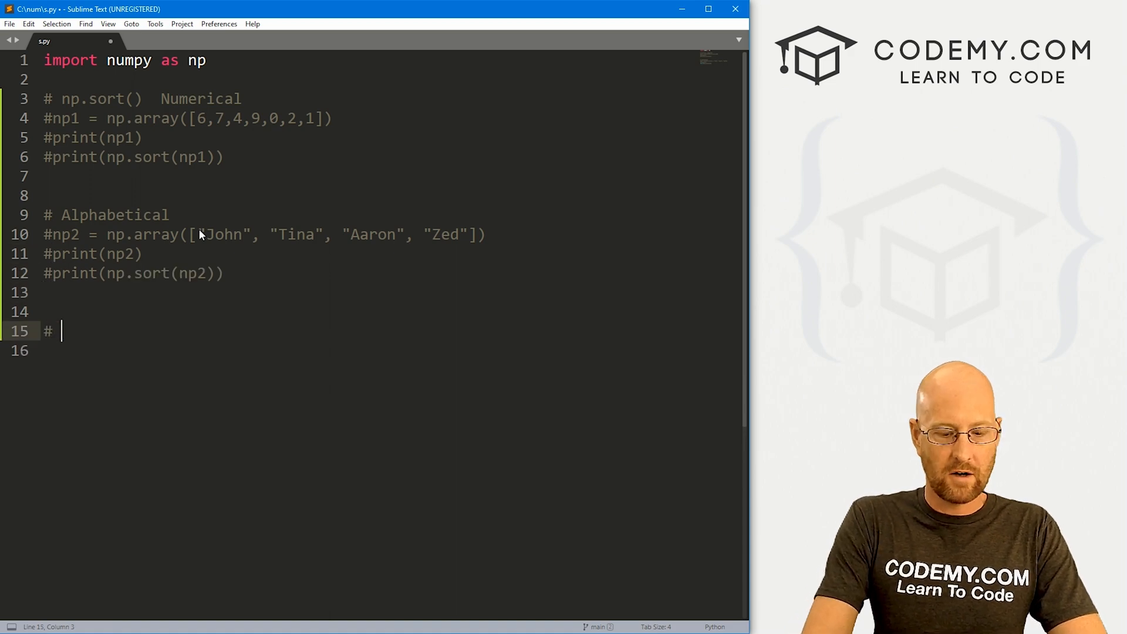
# Under a Booleans T/F heading, define np3 = np.array([True, False, False, True])
pyautogui.write('Booleans T/F')
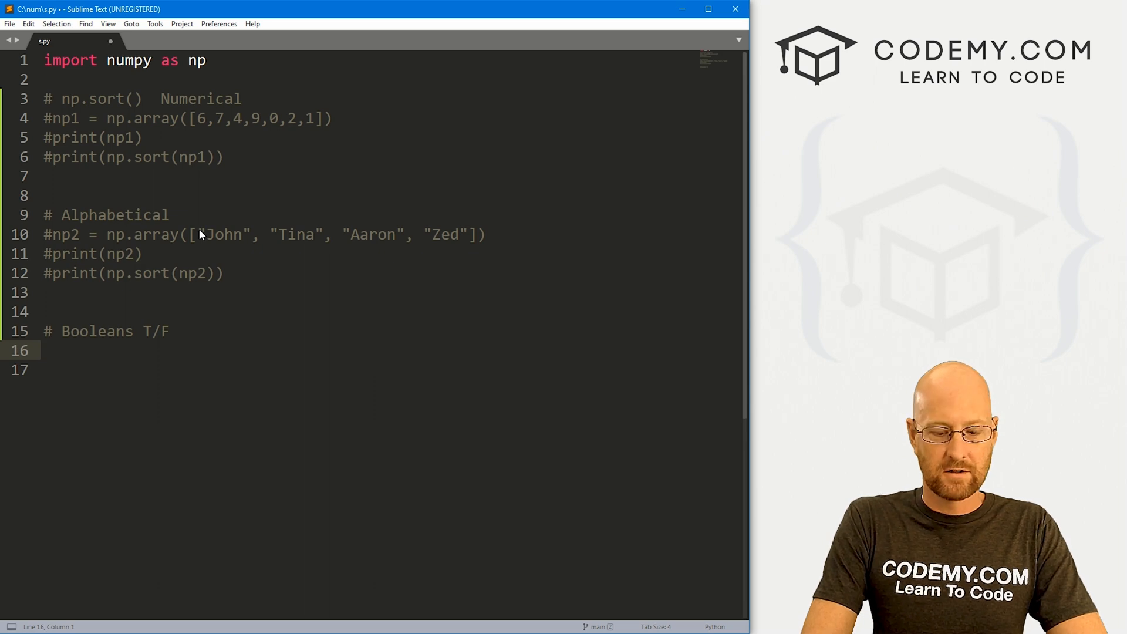
pyautogui.write('np3 =')
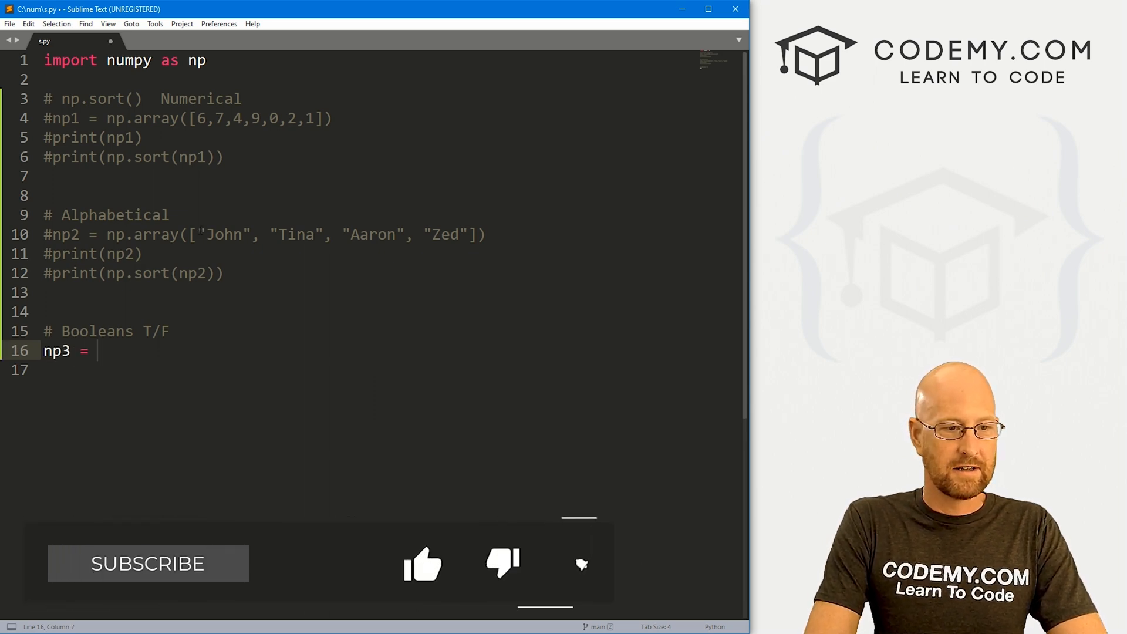
pyautogui.write('np.array()')
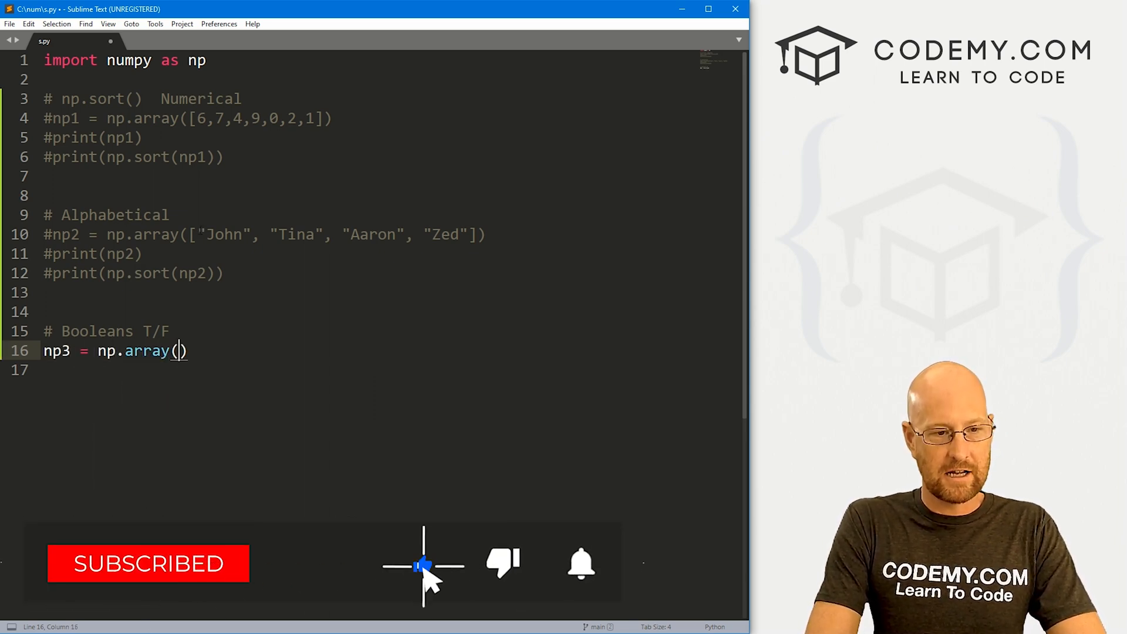
pyautogui.write('[Tr')
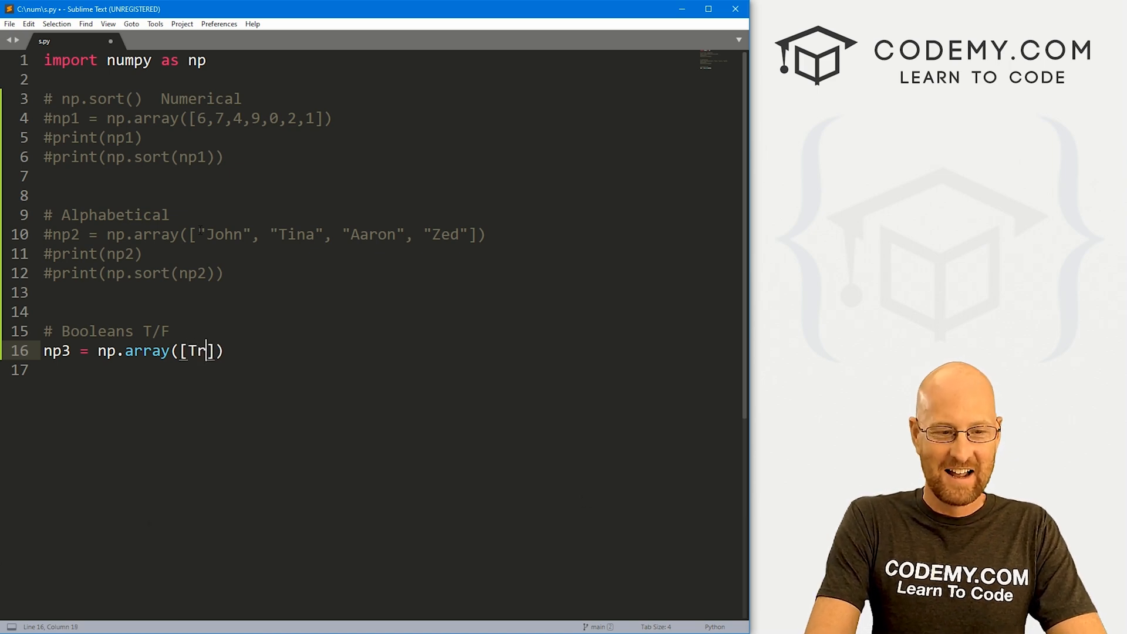
pyautogui.write('ue, Fa')
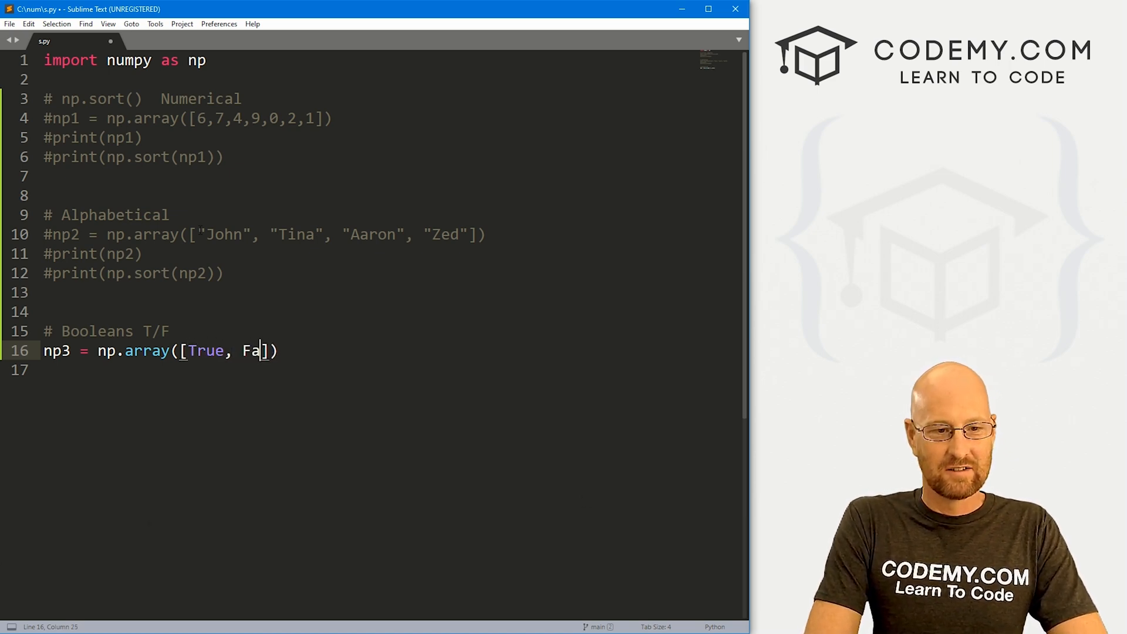
pyautogui.write('lse, F')
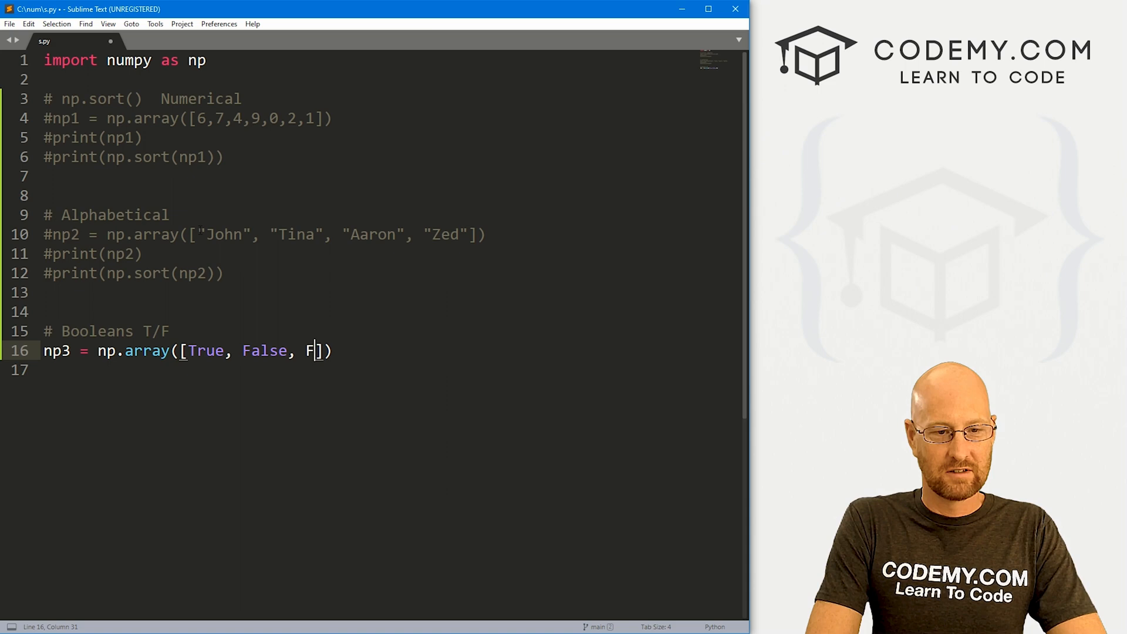
pyautogui.write('alse, True')
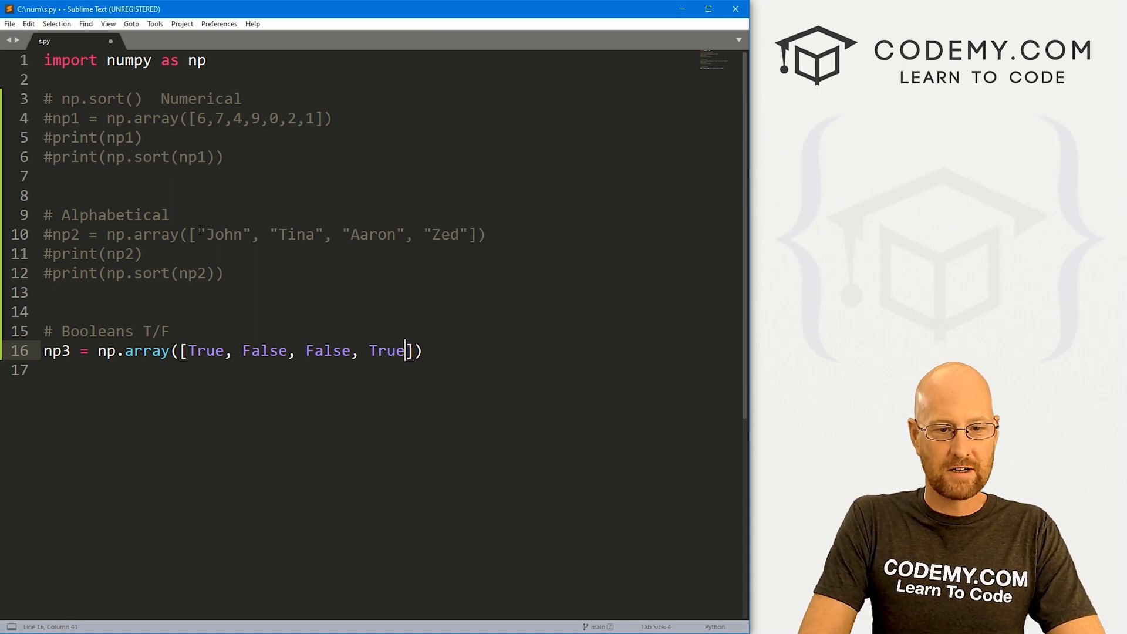
# Add print(np3) and print(np.sort(np3)) for the boolean array
pyautogui.write('print')
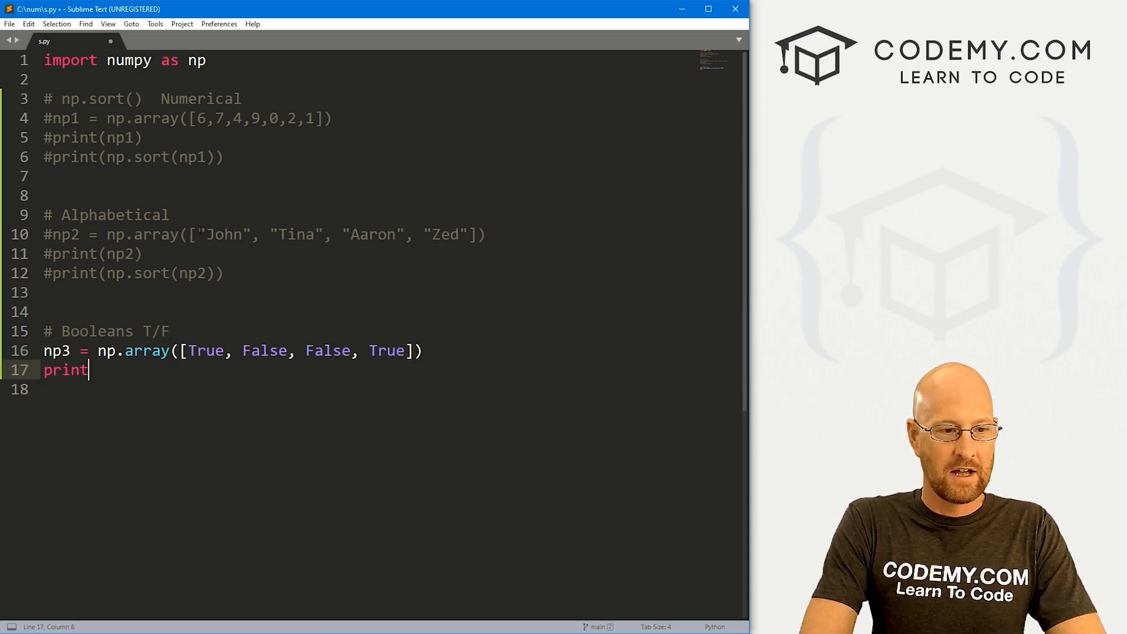
pyautogui.write('(np3)')
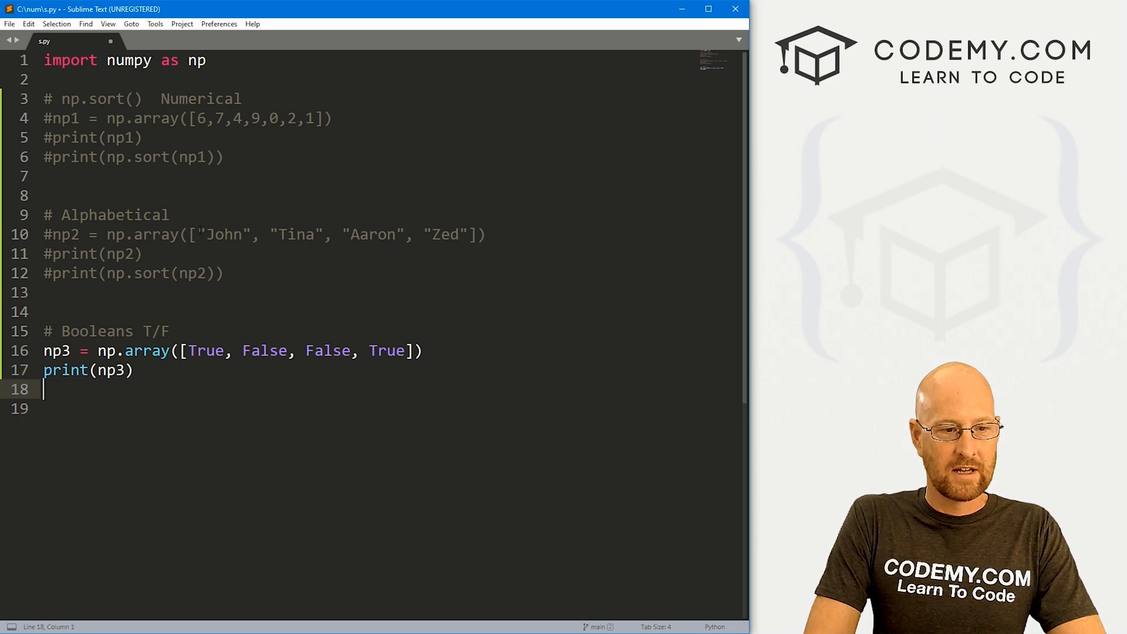
pyautogui.write('print(')
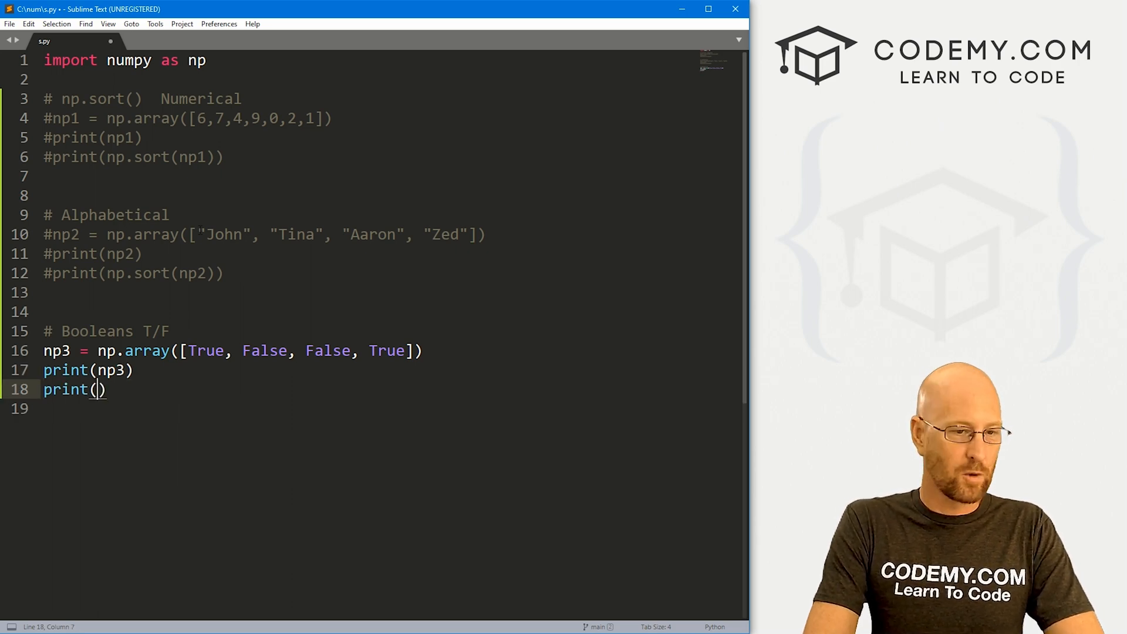
pyautogui.write('np.sor')
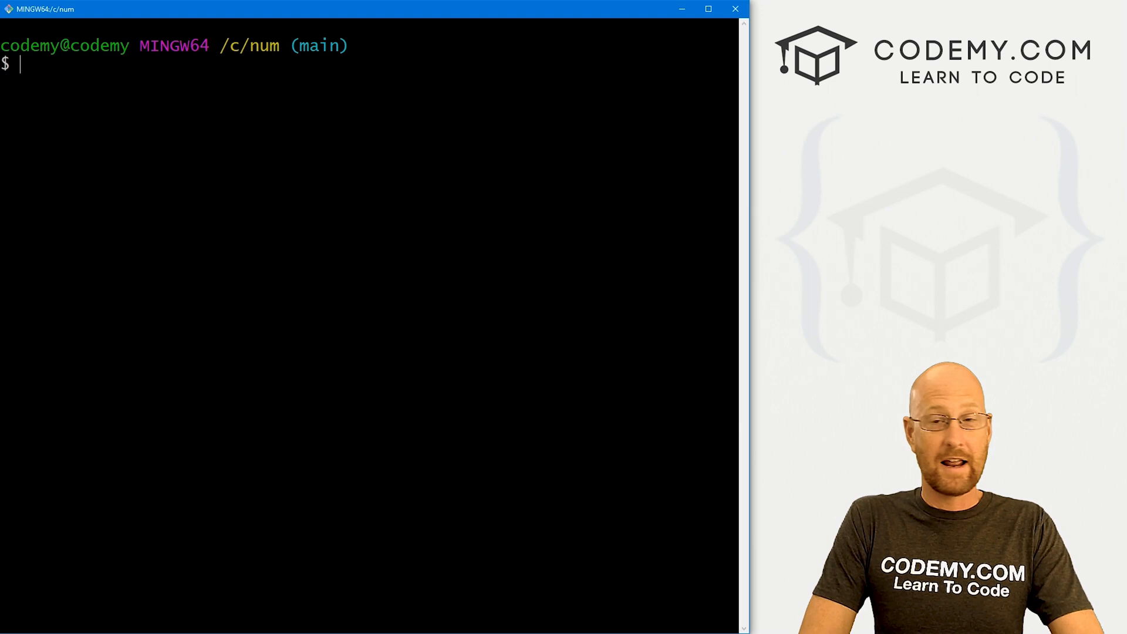
# Run python s.py in Git Bash to print the boolean array and its sorted version
pyautogui.write('python s.py')
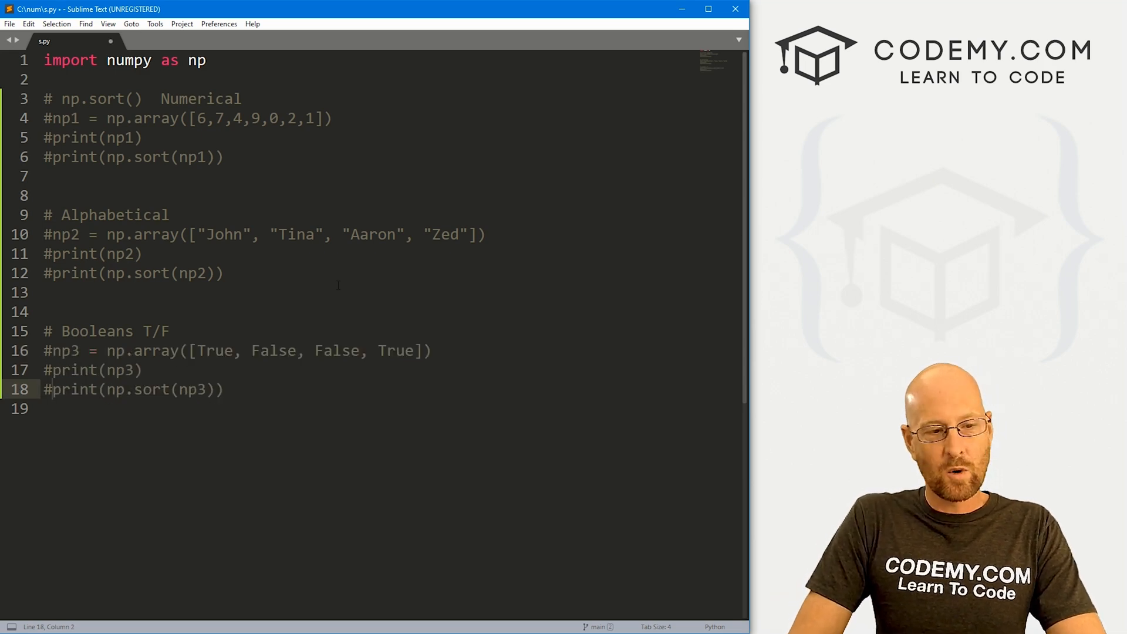
# Add a '# Return a copy not change the original' section printing np1, np.sort(np1), np1, and save
pyautogui.press('Enter')
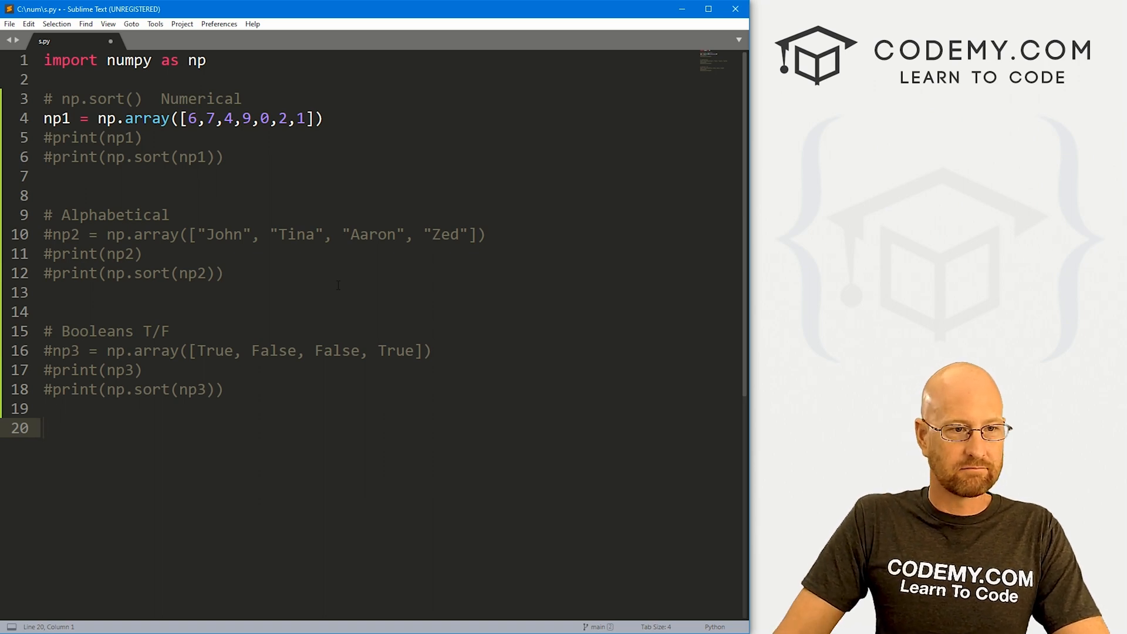
pyautogui.moveTo(44, 137); pyautogui.dragTo(223, 157)
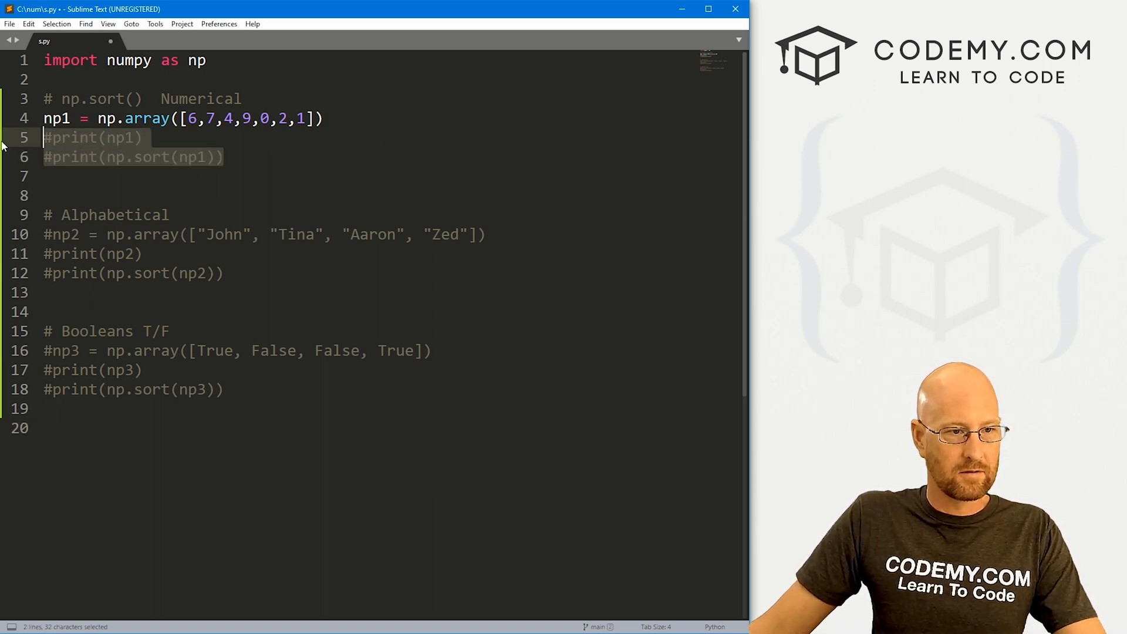
pyautogui.write('# Return a copy not')
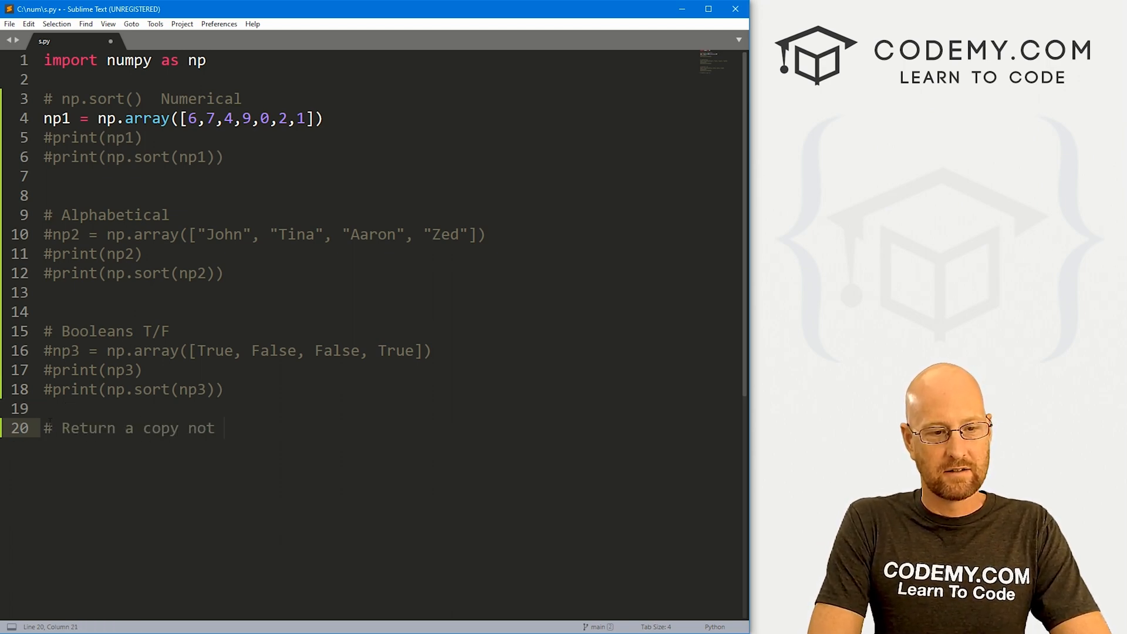
pyautogui.write('change the original')
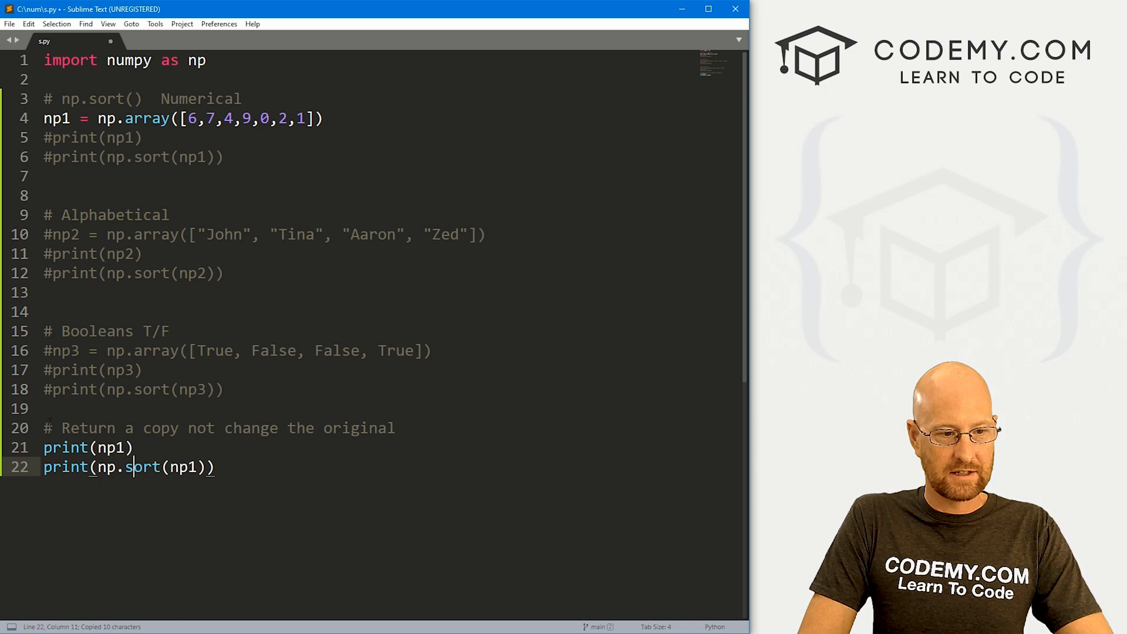
pyautogui.write('print(np1)')
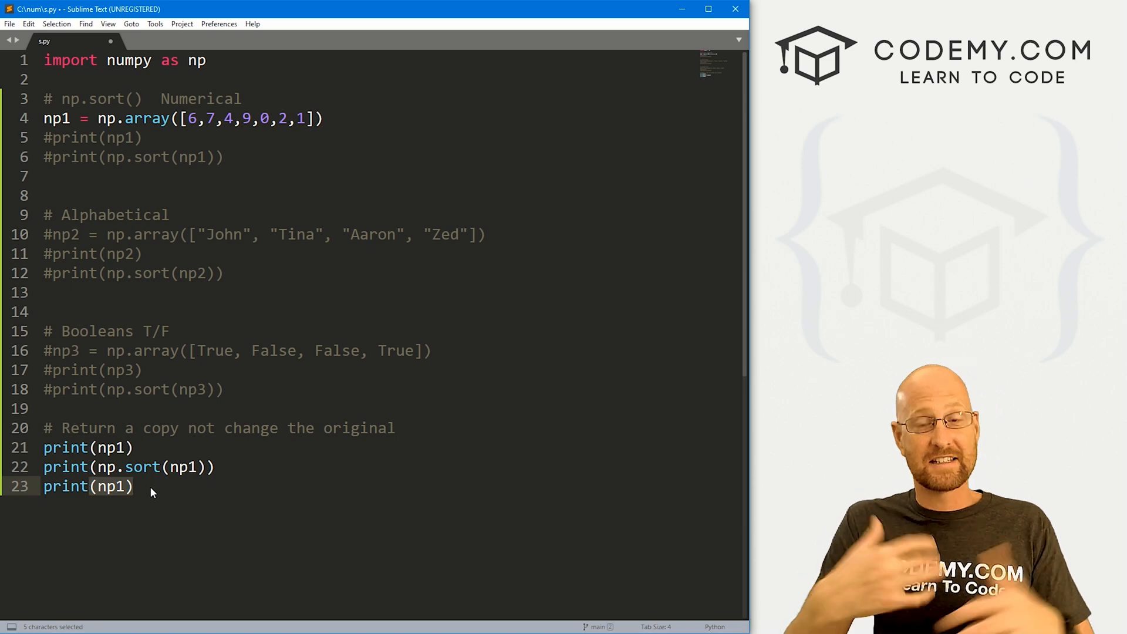
pyautogui.press('ctrl+s')
pyautogui.write('#')
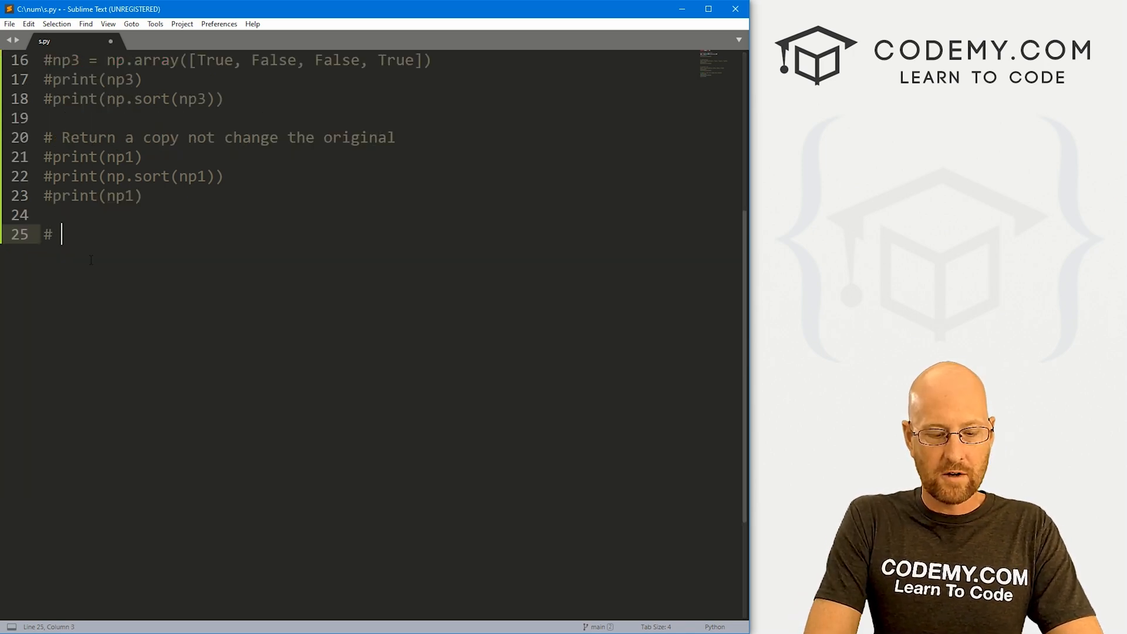
# Under a 2-d heading, define np4 = np.array([[6,7,1,9],[8,3,5,0]])
pyautogui.write('2-d')
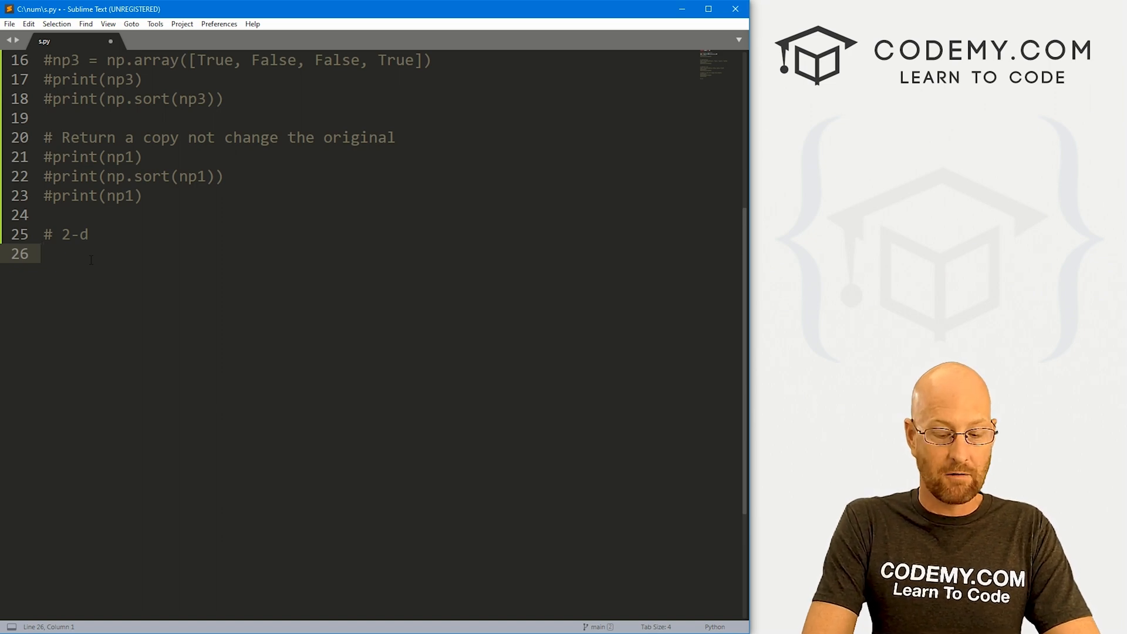
pyautogui.write('np4')
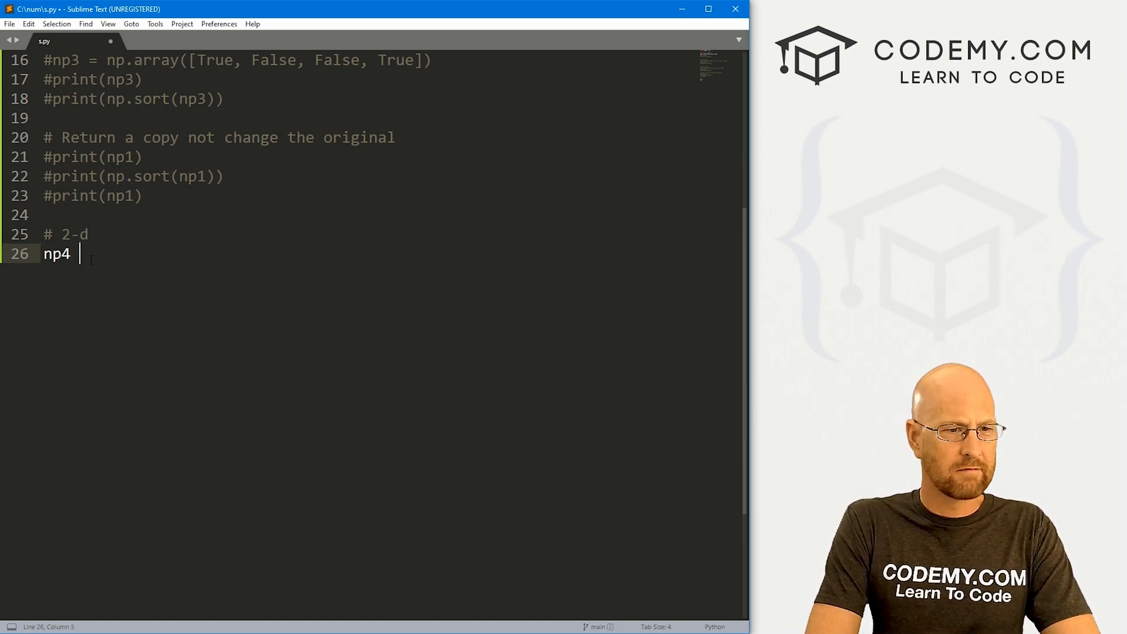
pyautogui.write('= np.array([[],[')
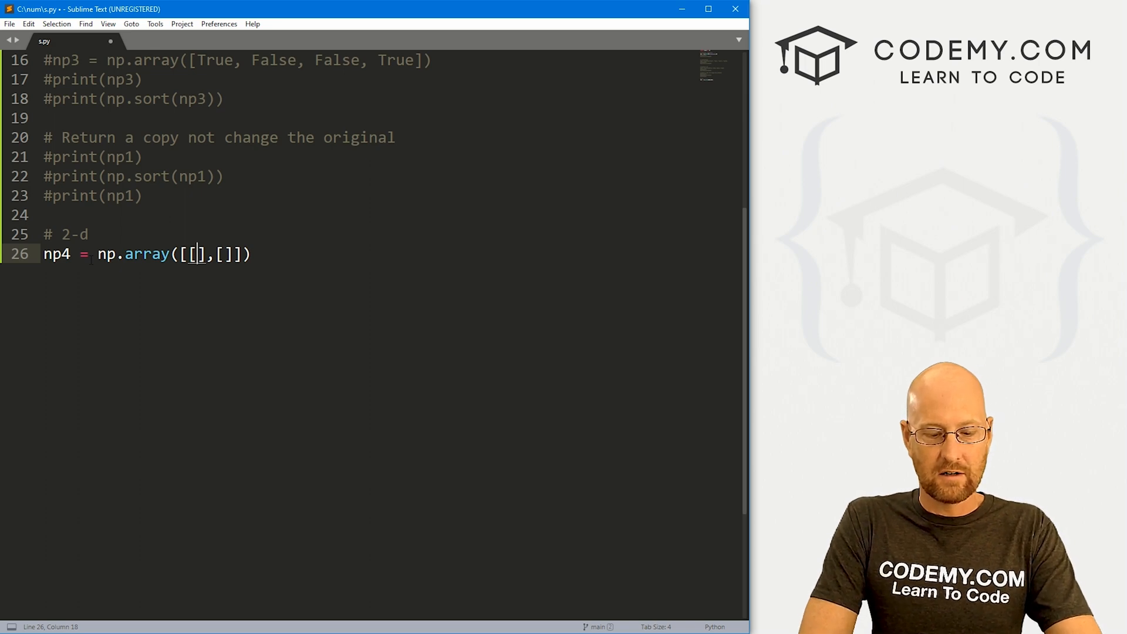
pyautogui.write('6,7,1')
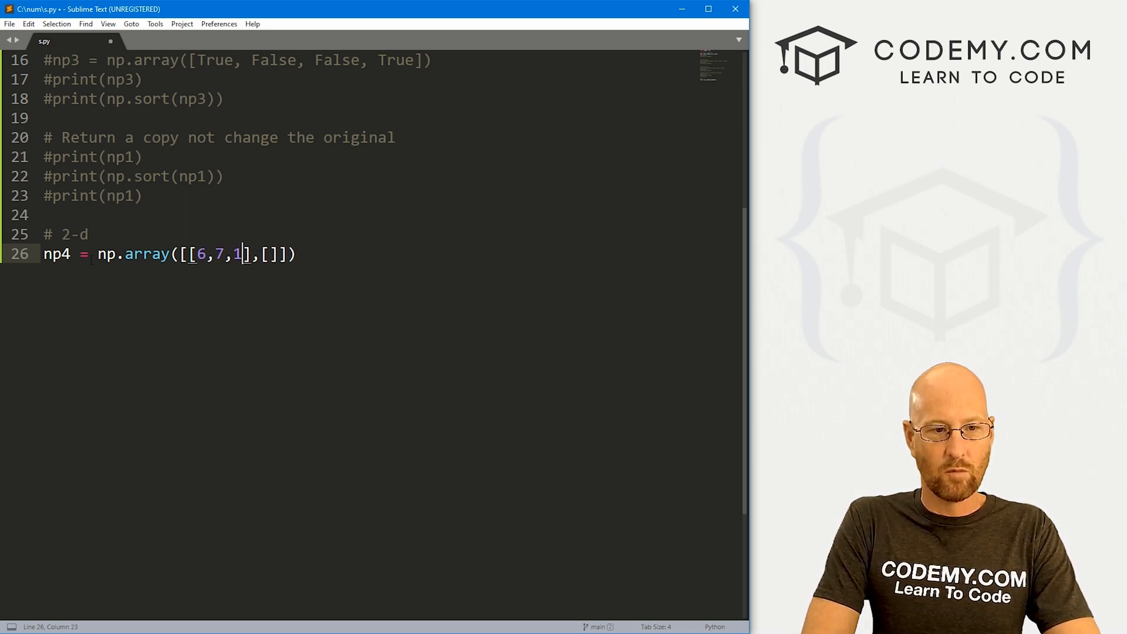
pyautogui.write(',9')
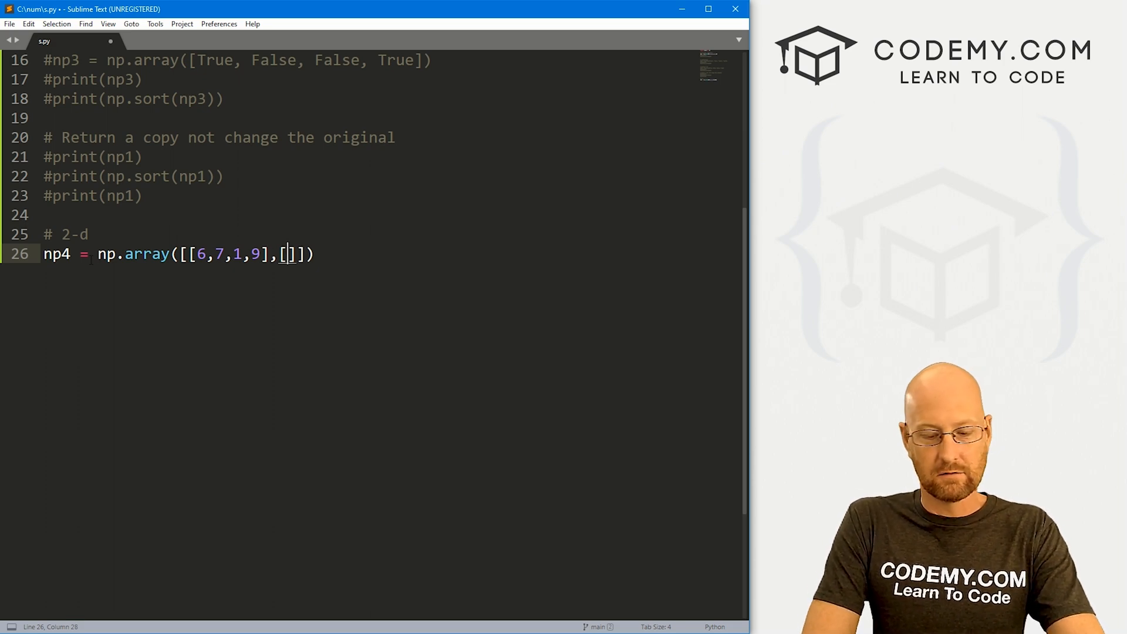
pyautogui.write('8,3')
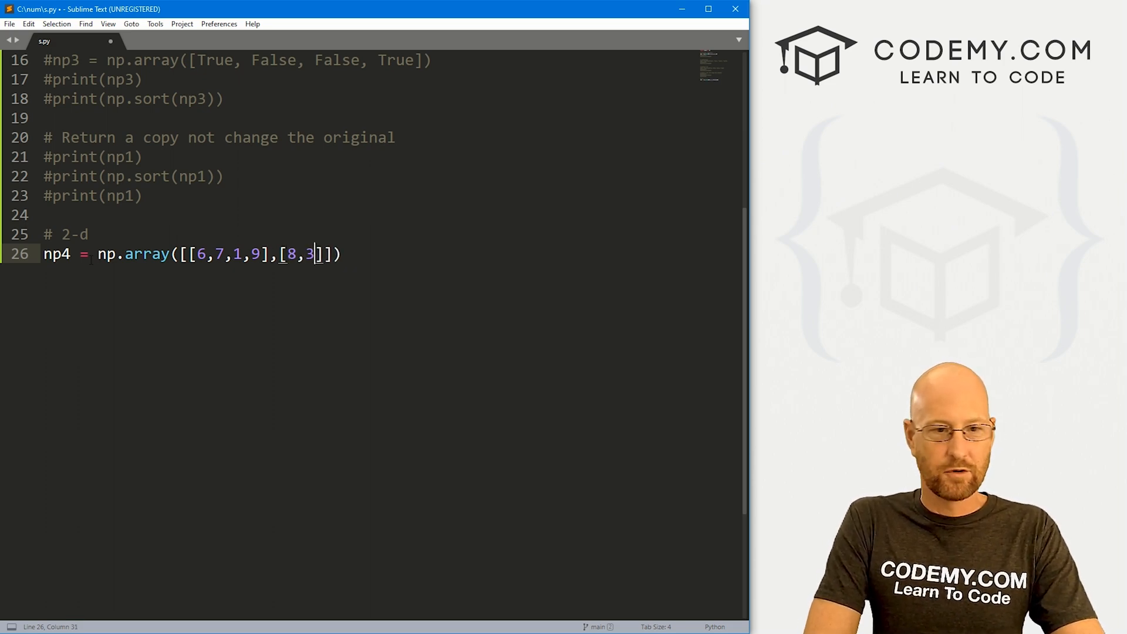
pyautogui.write(',5,')
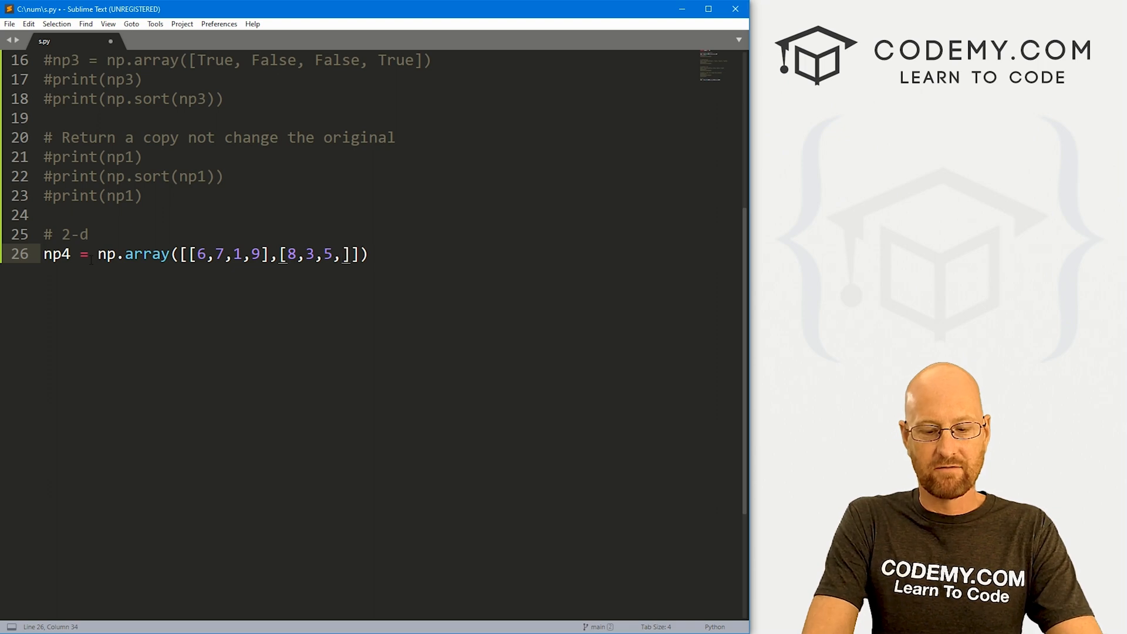
pyautogui.write('0')
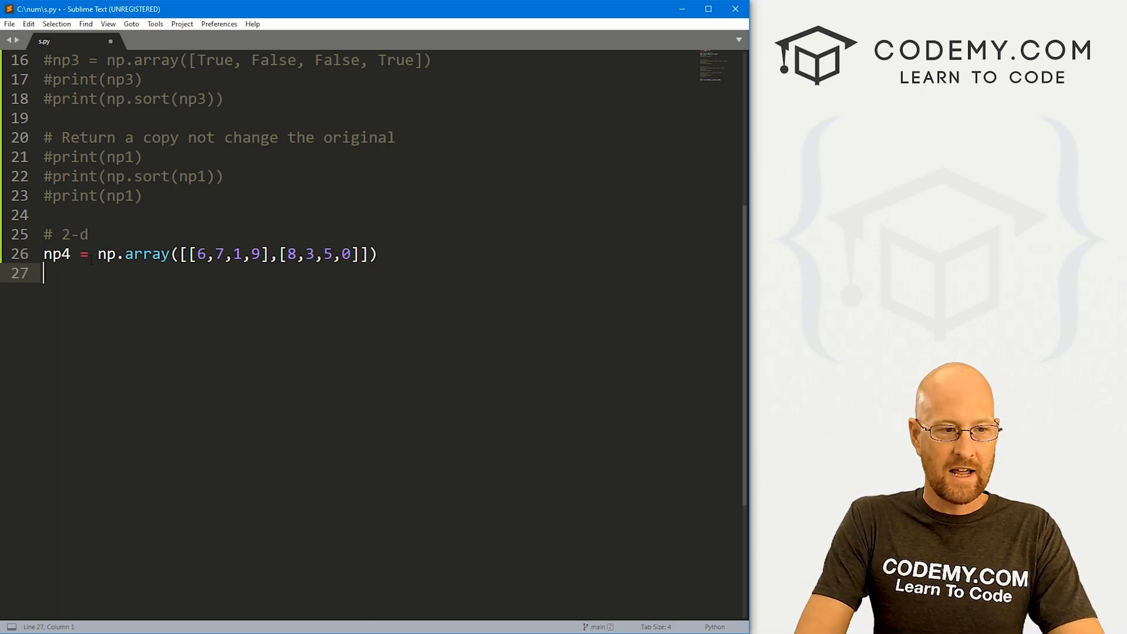
# Add print(np4) and print(np.sort(np4)) for the 2-D array
pyautogui.write('print(np4')
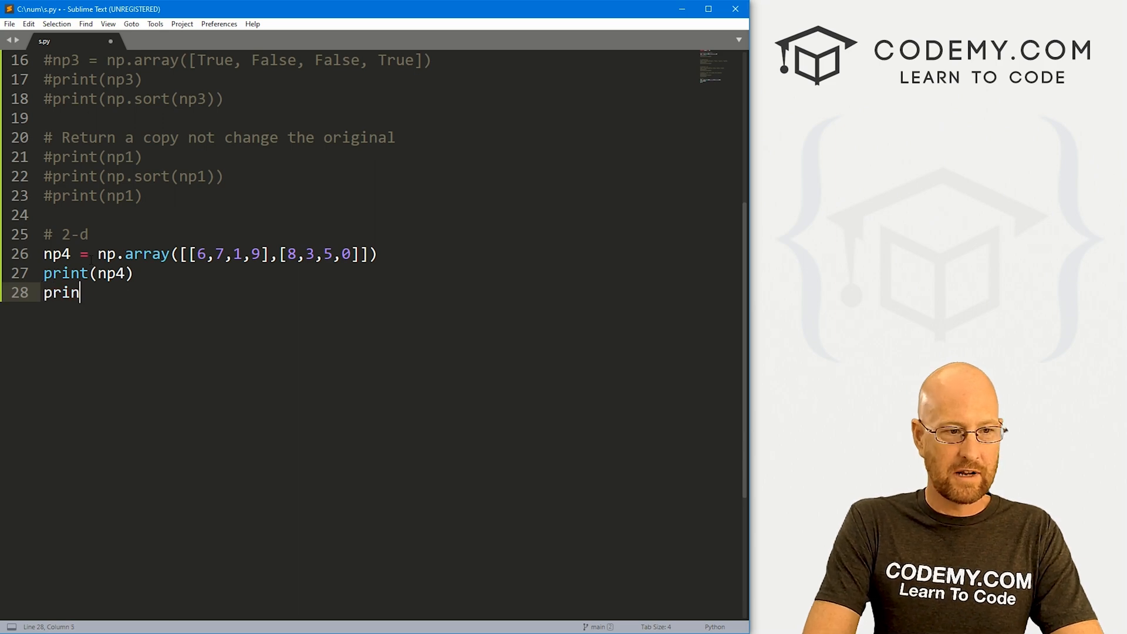
pyautogui.write('t(np.s')
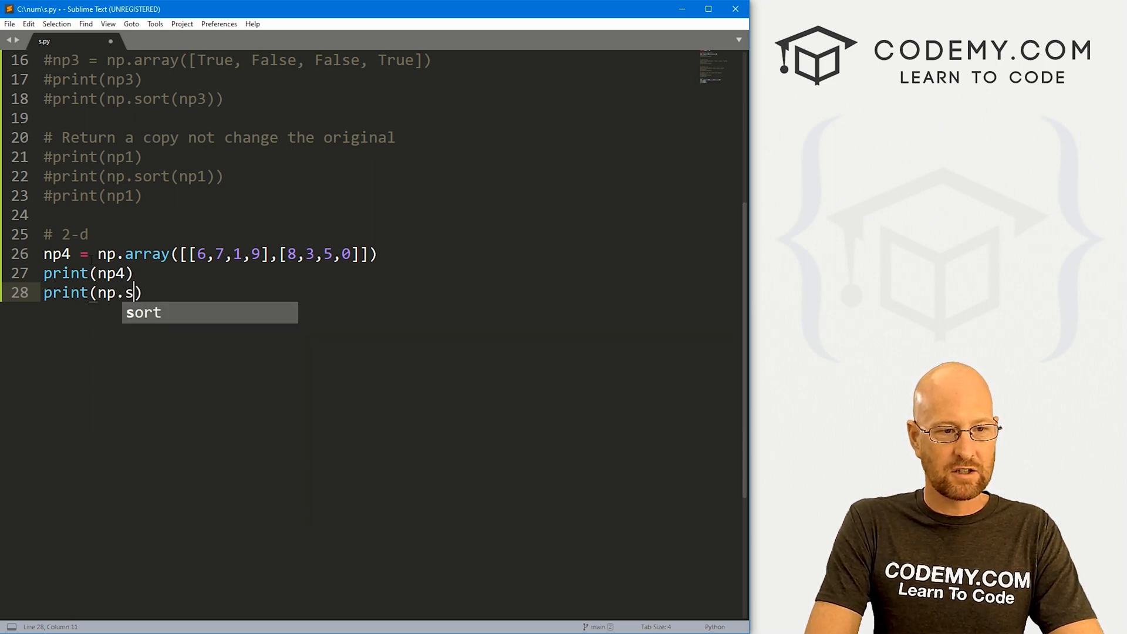
pyautogui.press('Tab')
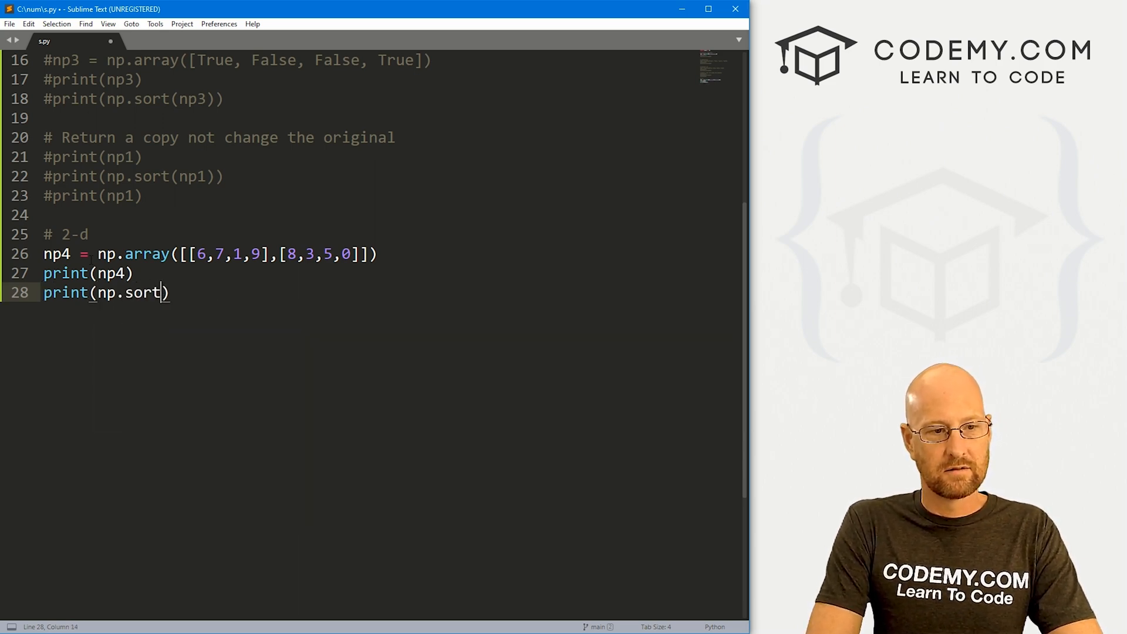
pyautogui.write('(np3')
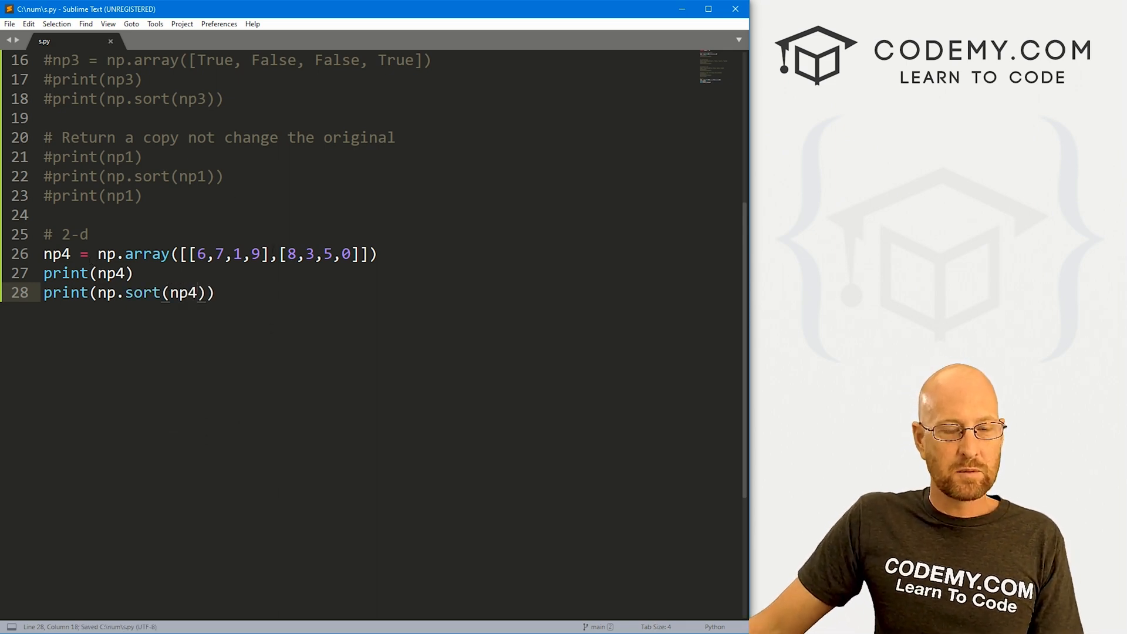
pyautogui.moveTo(200, 253); pyautogui.dragTo(268, 254)
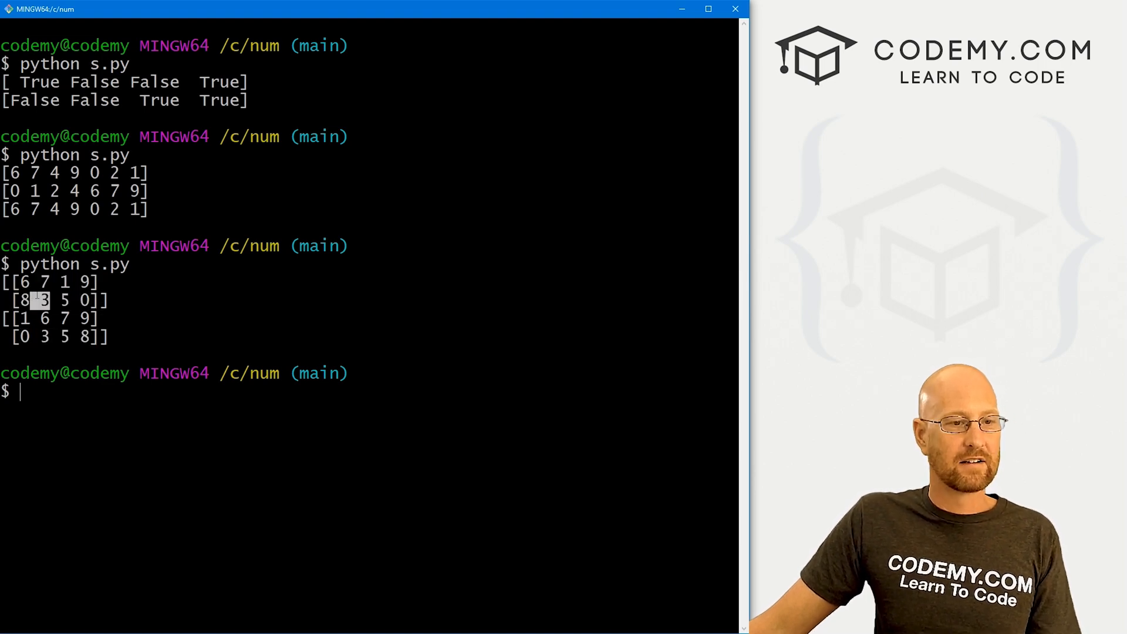
# Highlight the first row of the printed 2-D array to compare with its sorted row [1 6 7 9]
pyautogui.moveTo(21, 281); pyautogui.dragTo(97, 280)
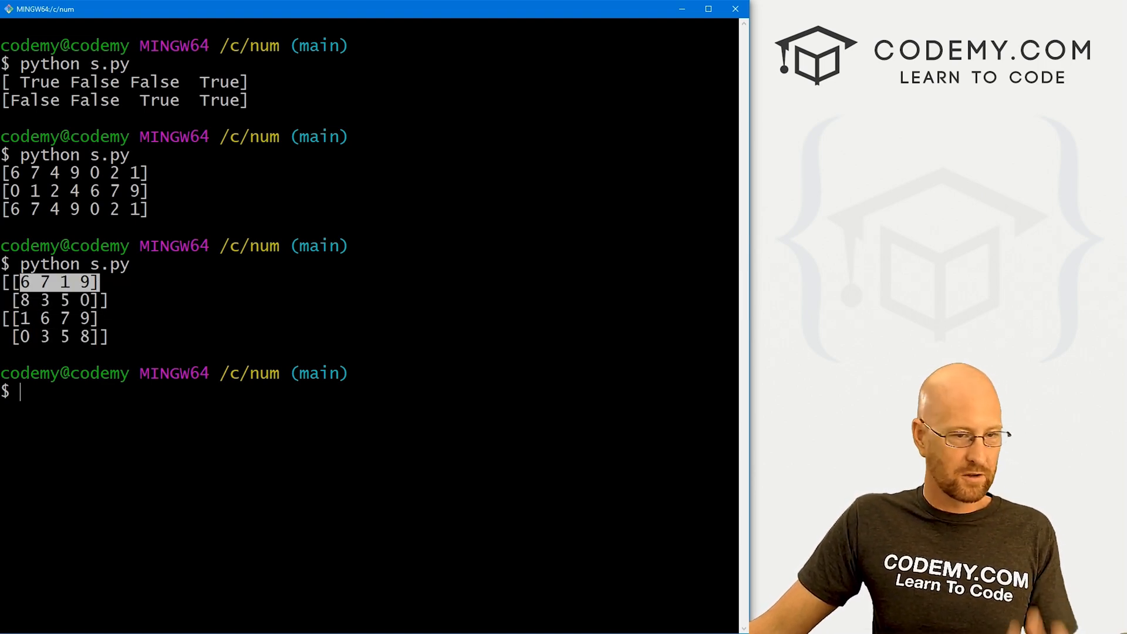